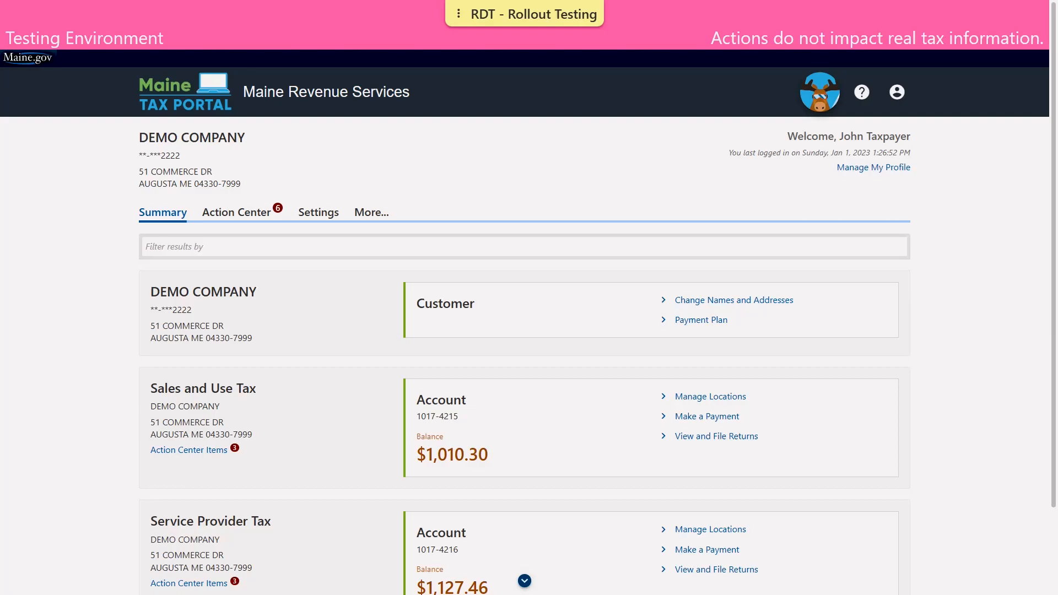
mouse_move(101, 108)
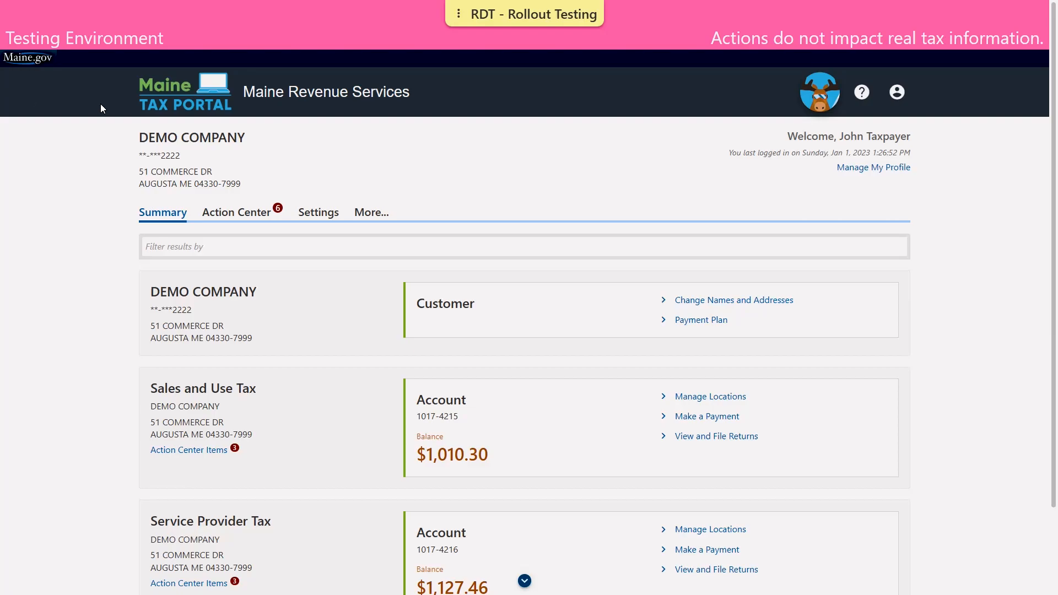
View the Service Provider Tax account's returns list with filing periods and statuses.
scroll(down, 3)
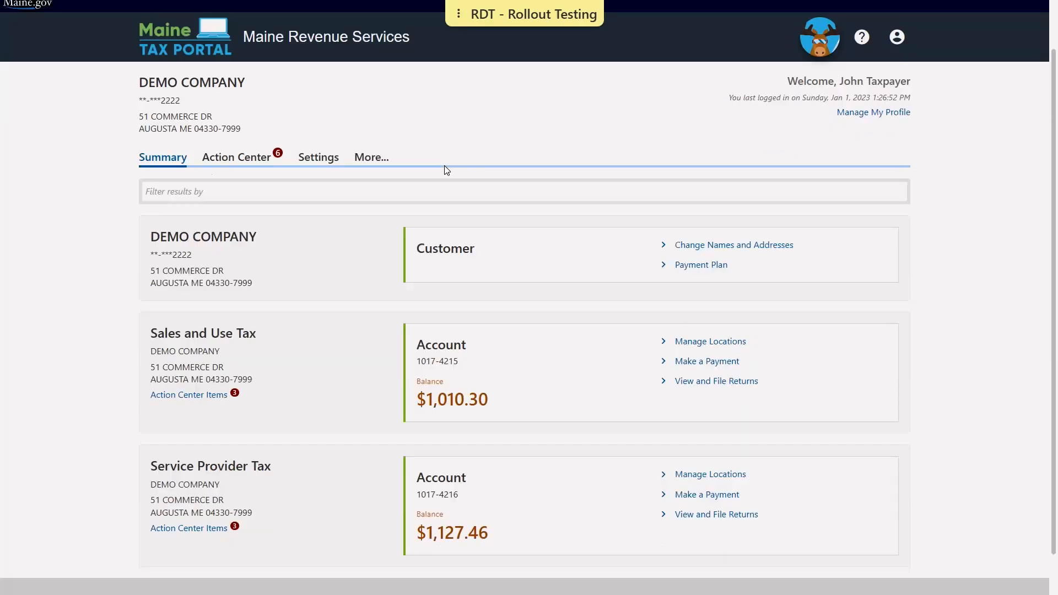
scroll(down, 3)
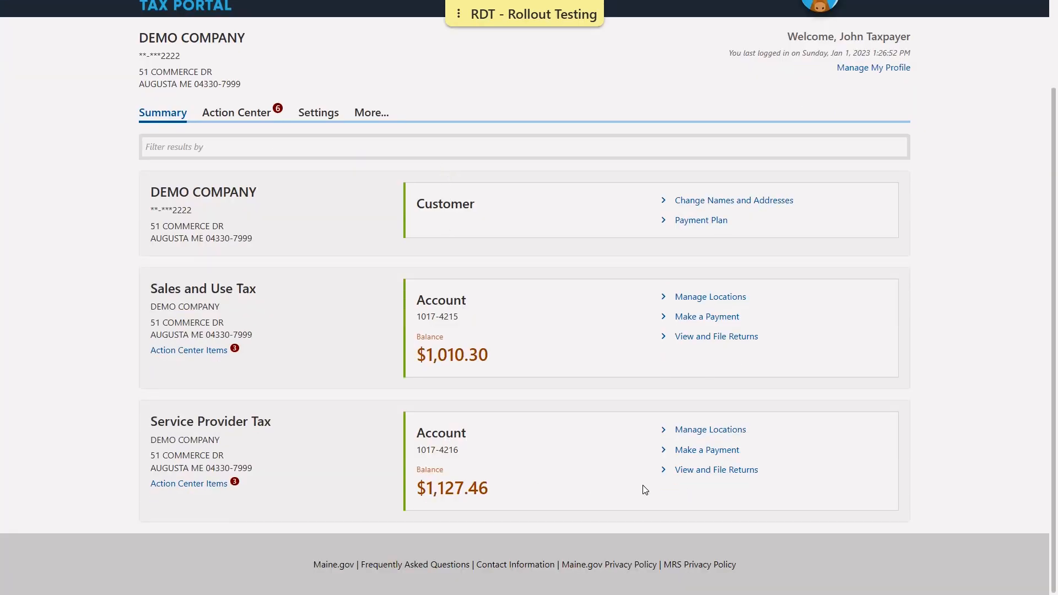
mouse_move(696, 476)
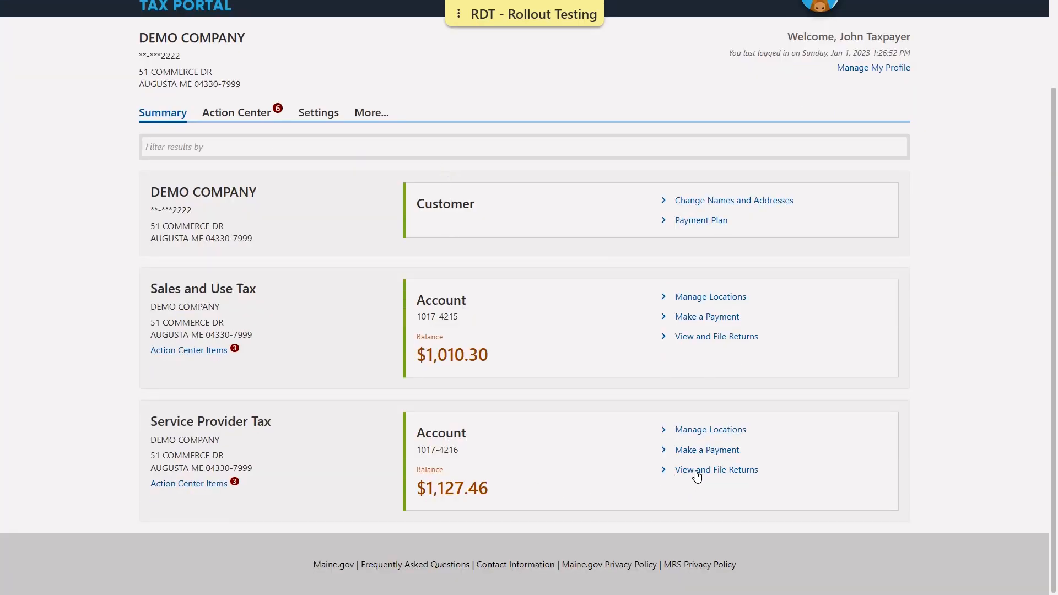
click(716, 470)
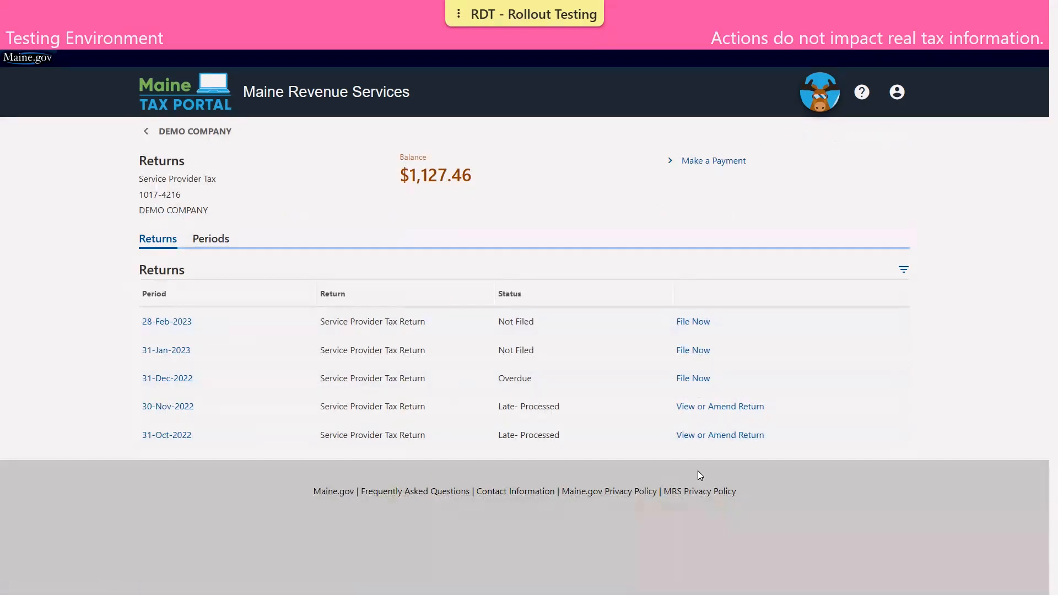
mouse_move(702, 456)
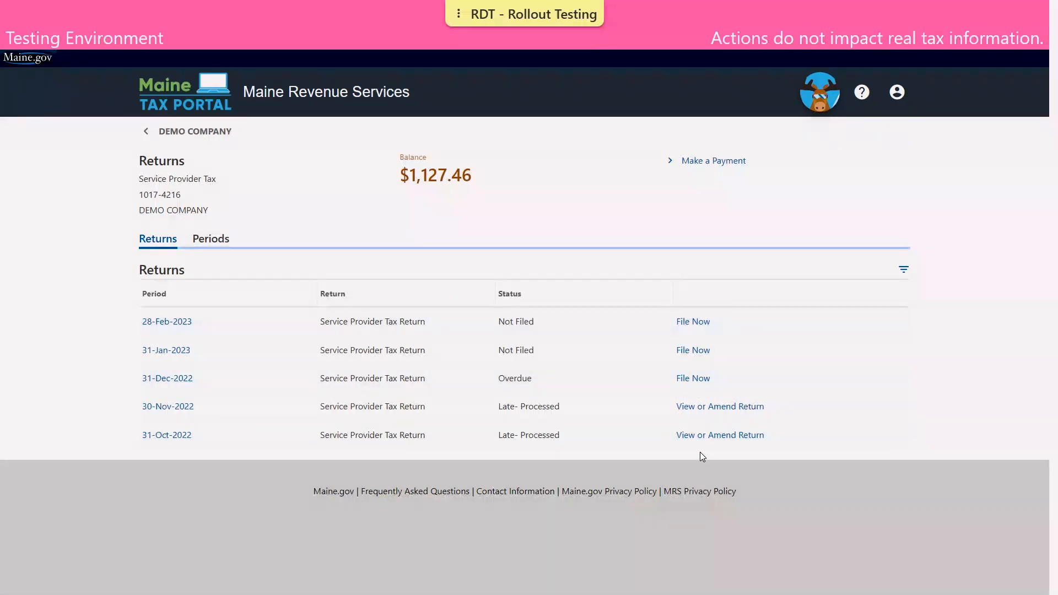
mouse_move(692, 378)
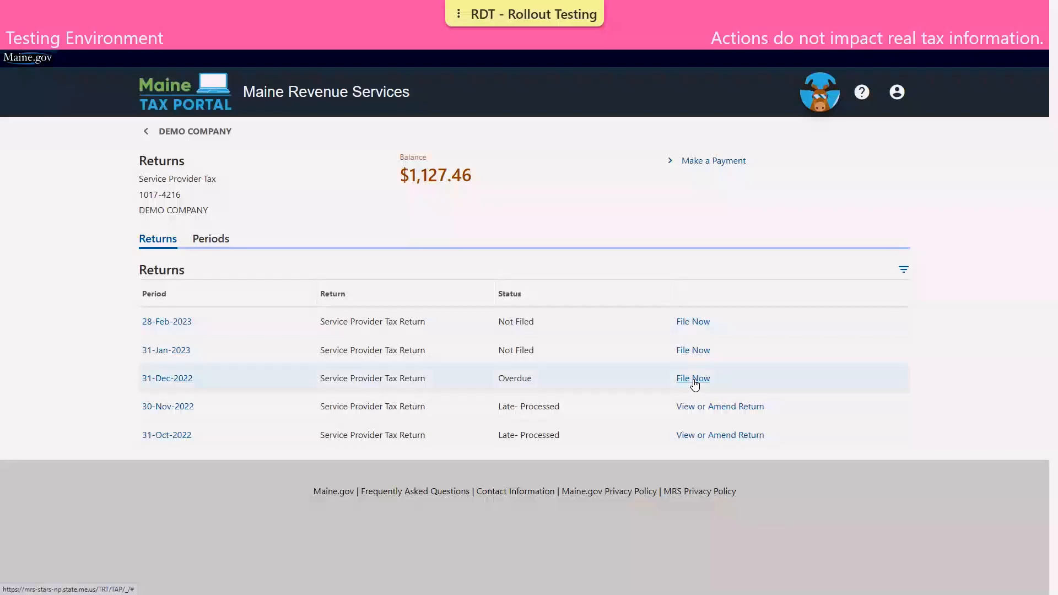
Start the overdue 31-Dec-2022 return with 'File Now' and answer 'No' to having gone out of business.
click(693, 378)
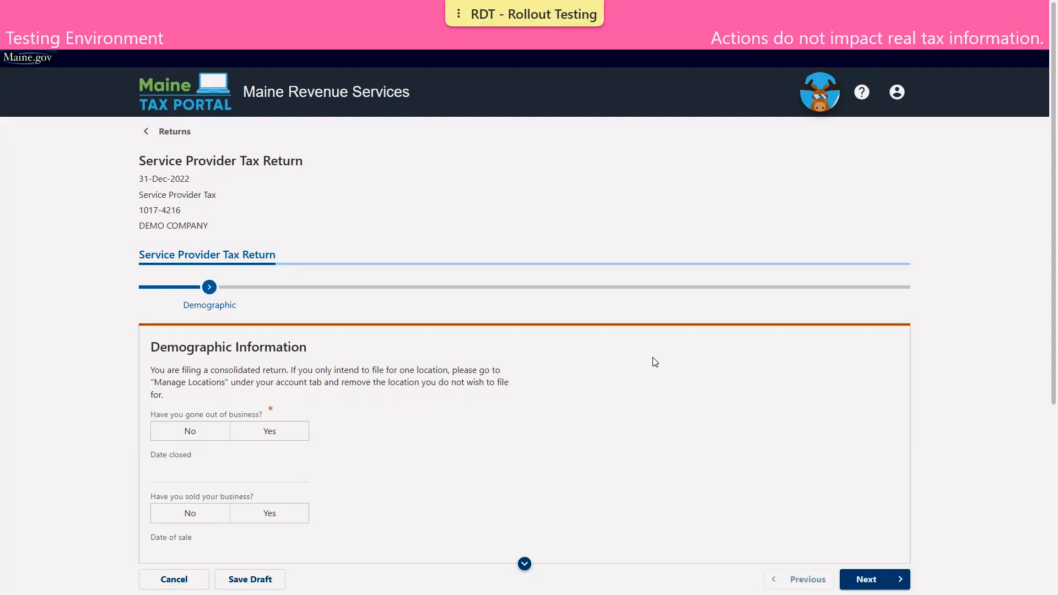
mouse_move(1043, 212)
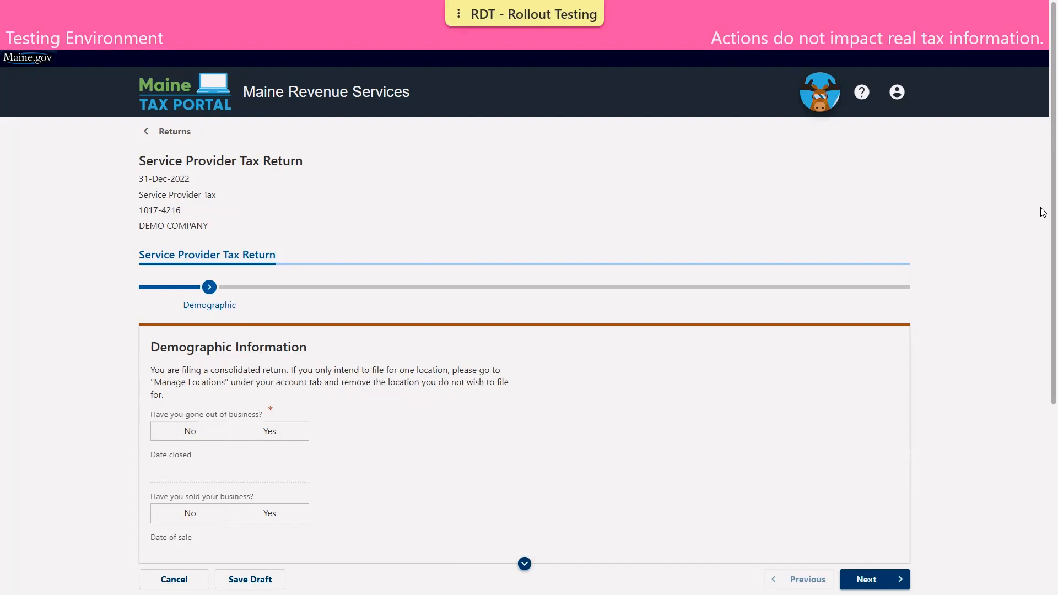
scroll(down, 3)
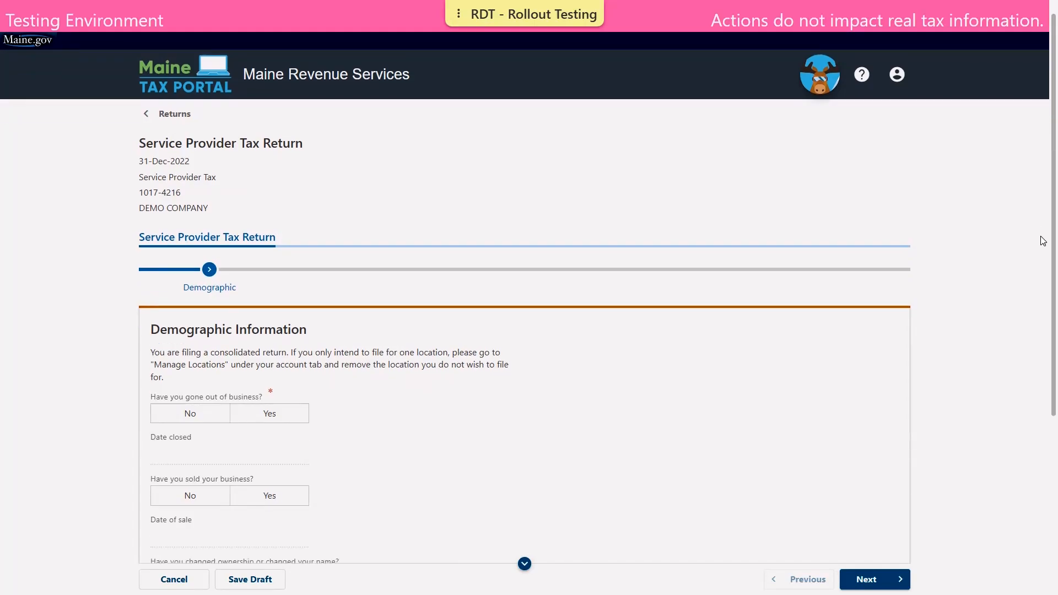
scroll(down, 3)
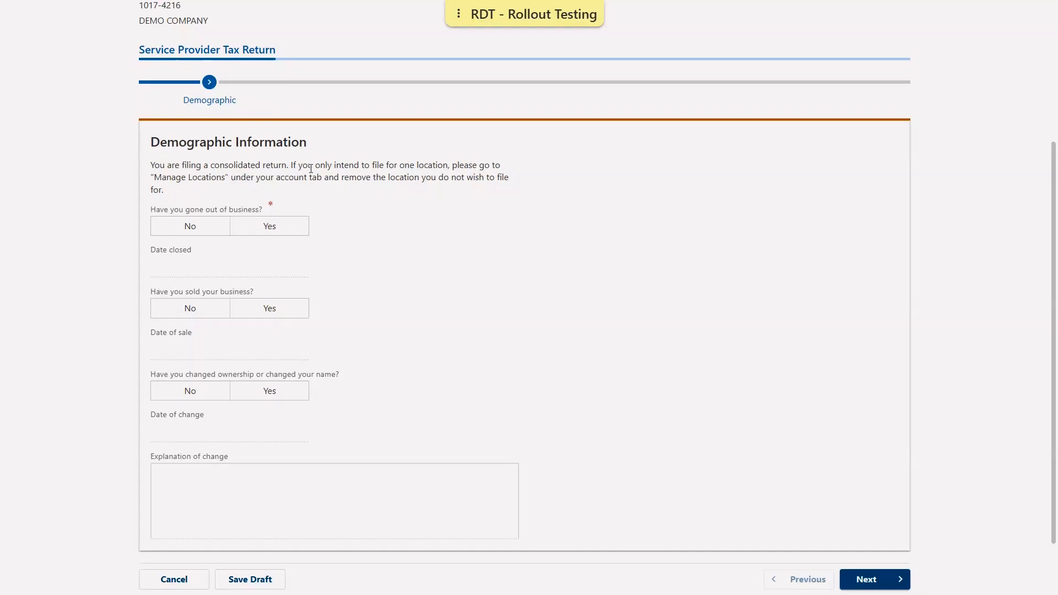
mouse_move(454, 160)
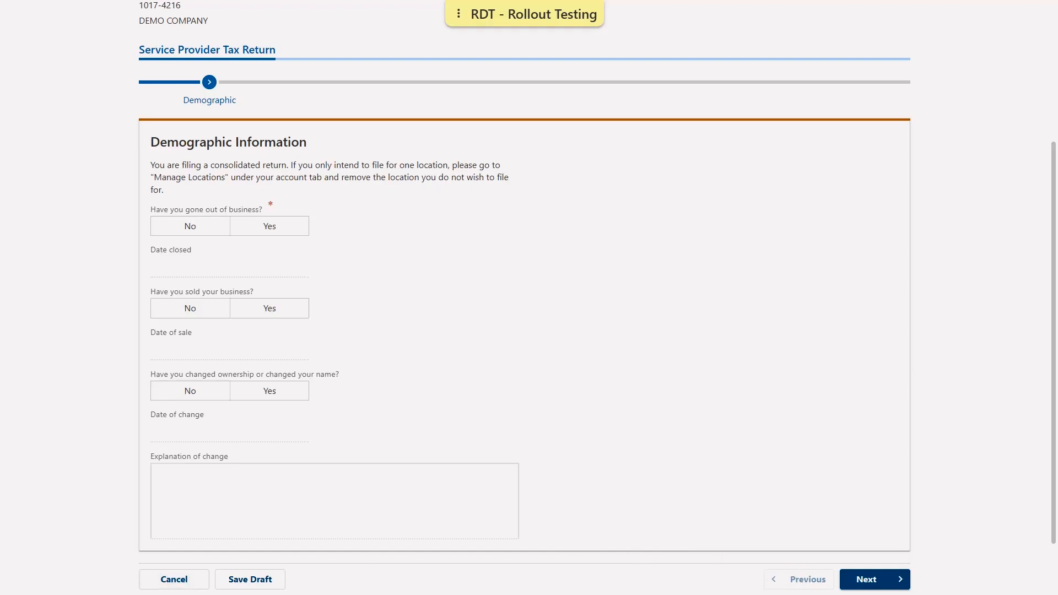
mouse_move(514, 293)
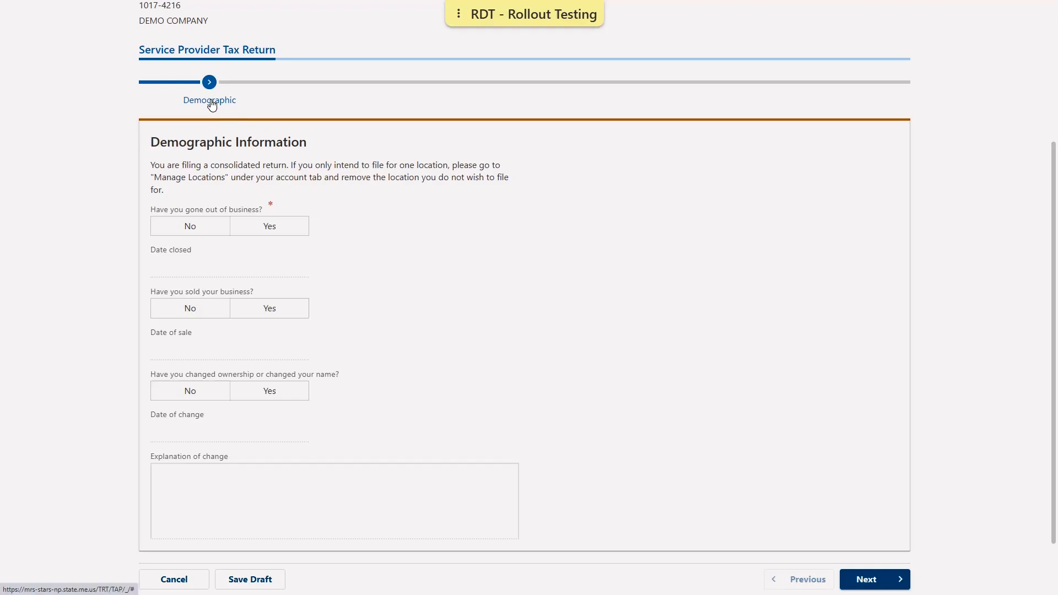
click(190, 226)
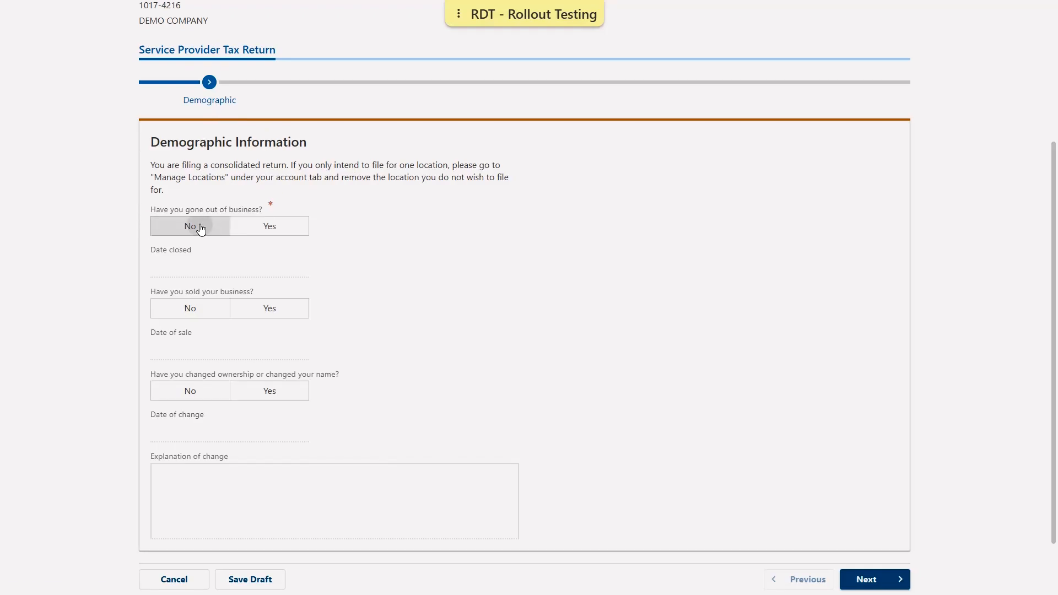
click(189, 225)
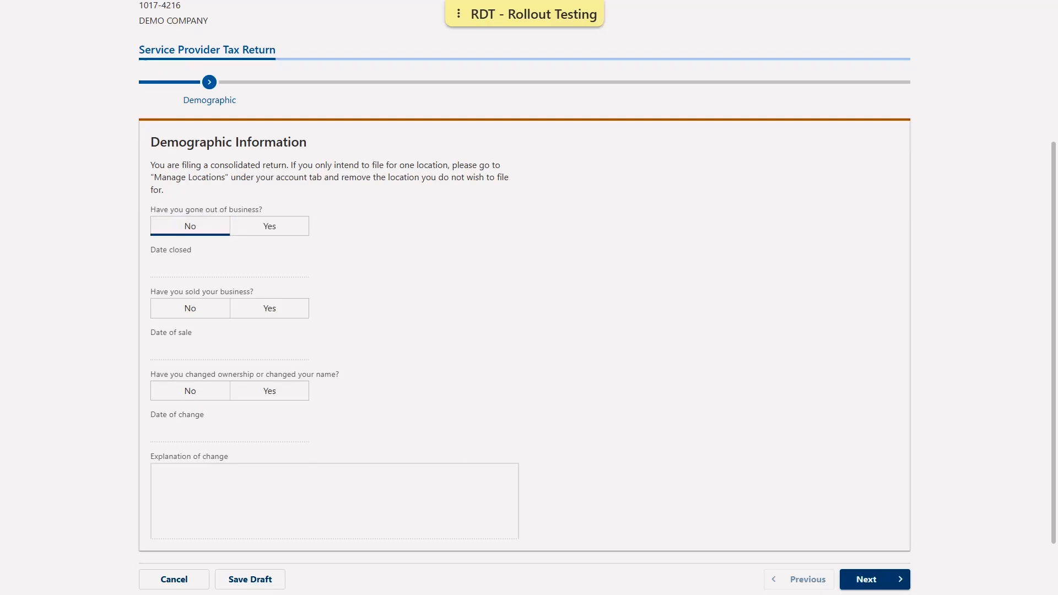
Advance to the Consolidated step and view the breakdown table listing SITE 1 and SITE 2 at 0.00.
click(873, 578)
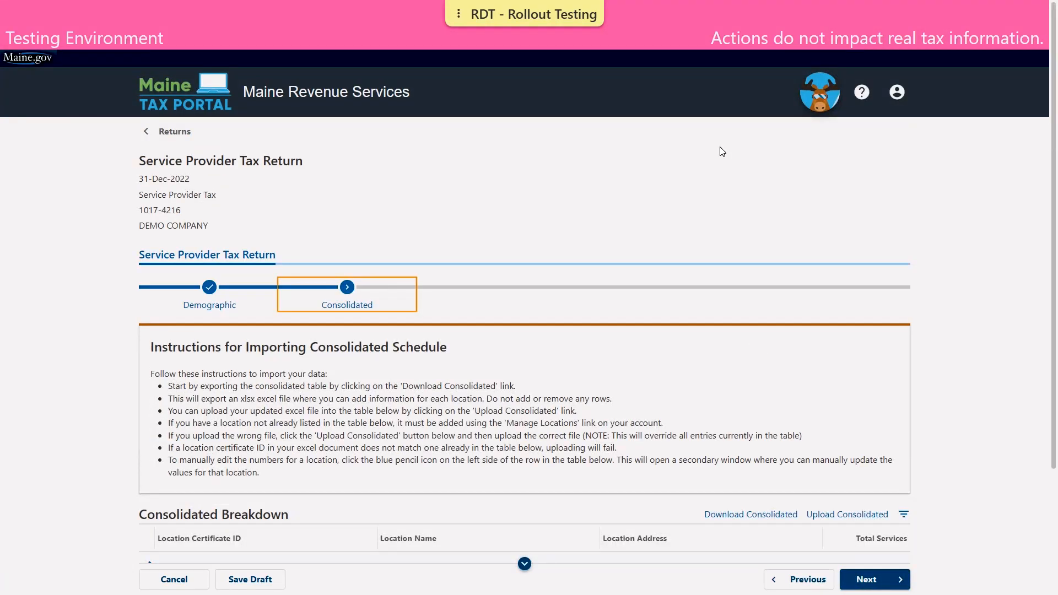
mouse_move(950, 212)
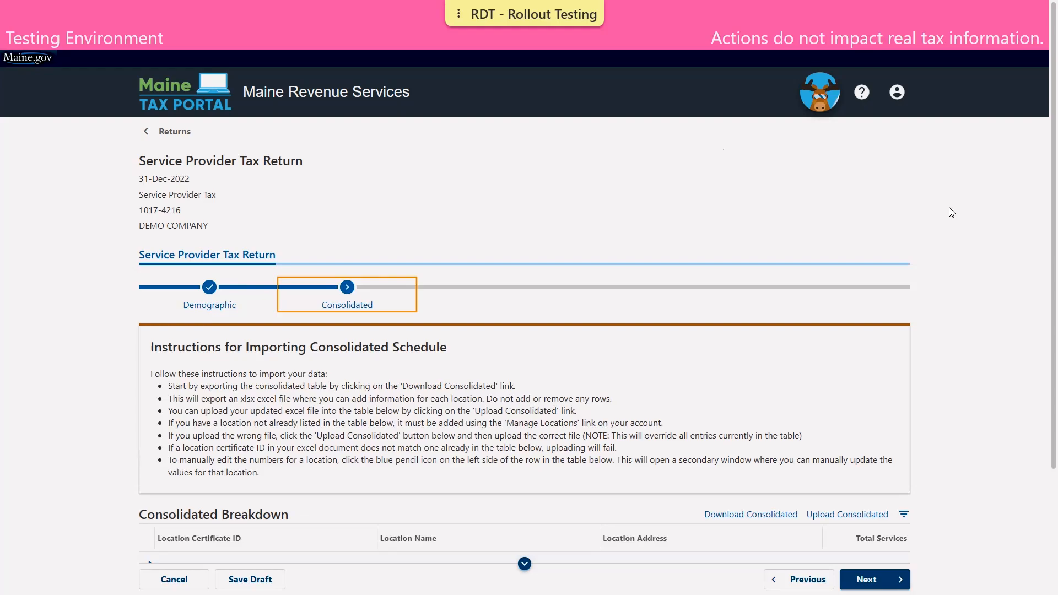
scroll(down, 3)
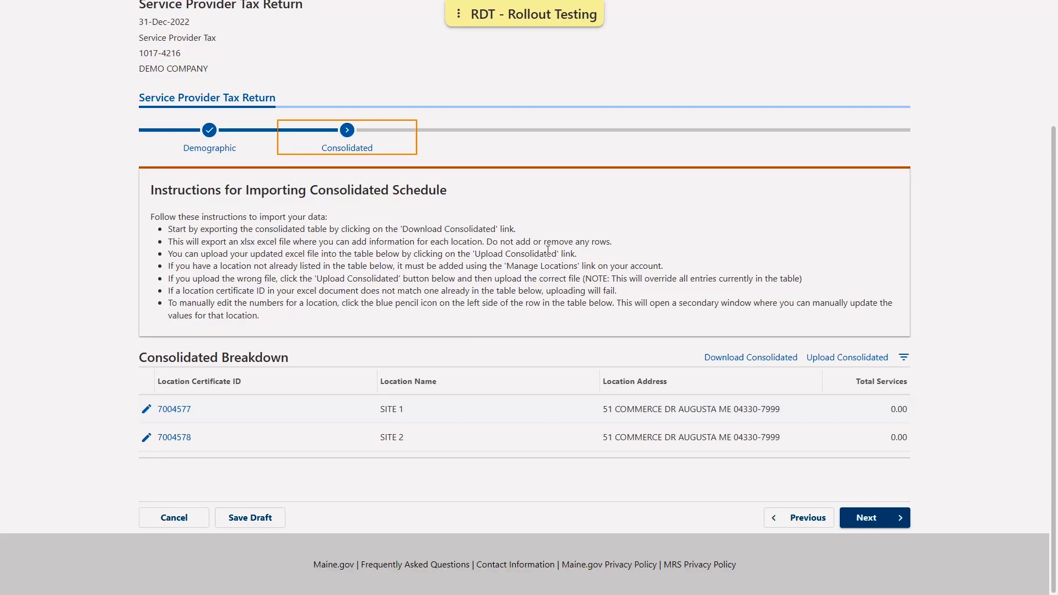
mouse_move(834, 341)
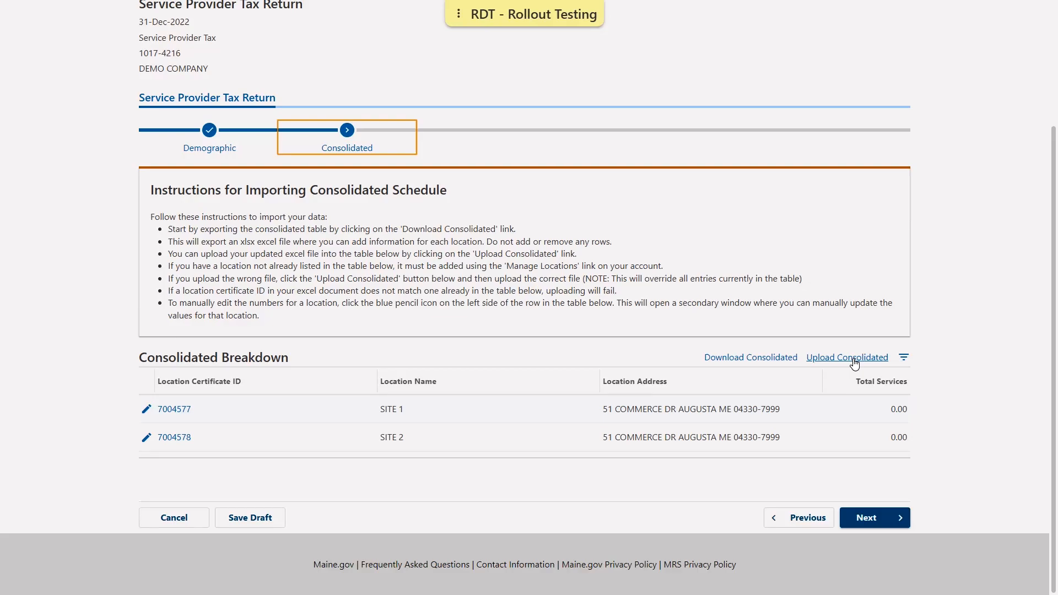
Import the completed schedule .xlsx so SITE 1 shows 6,000.00 and SITE 2 5,000.00 total services.
click(846, 357)
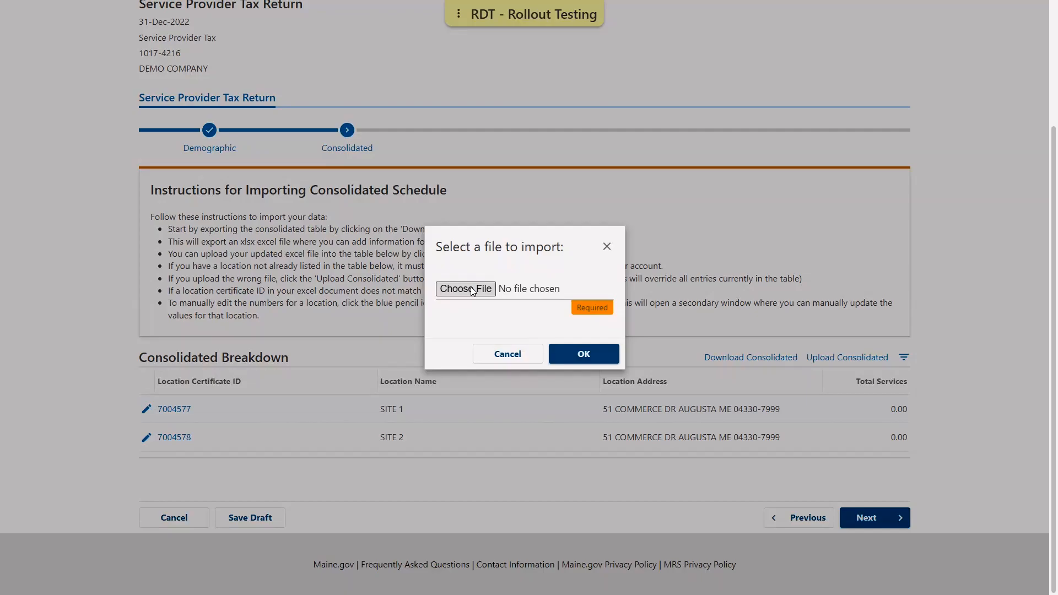
click(465, 289)
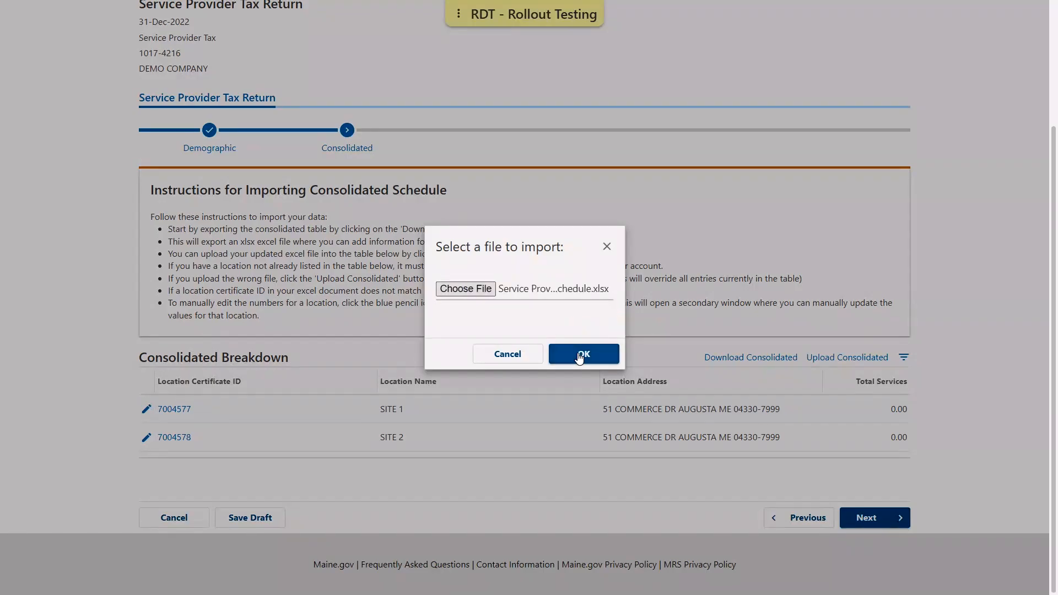
click(582, 353)
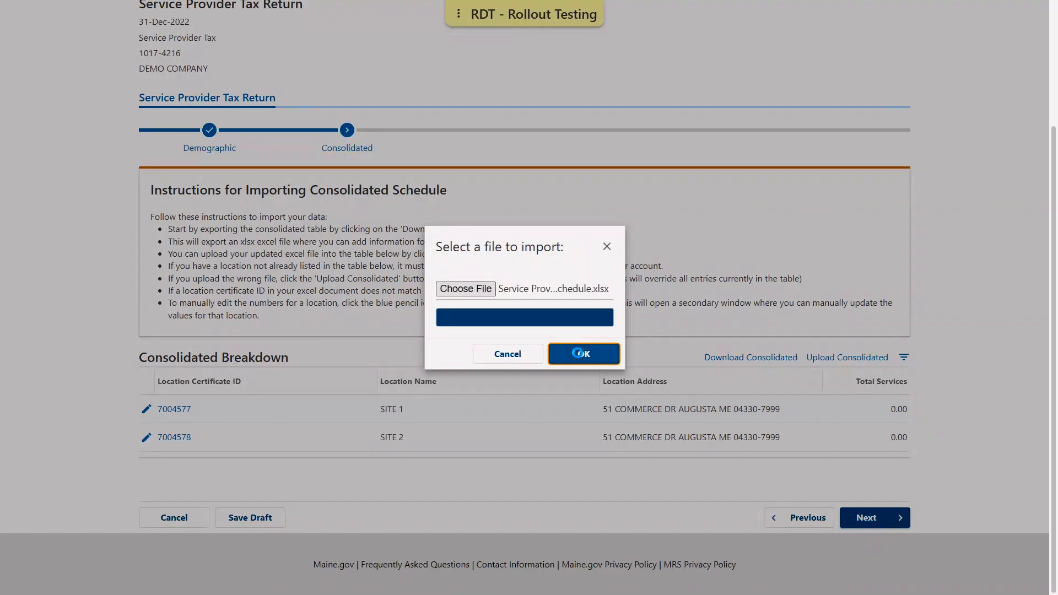
click(583, 354)
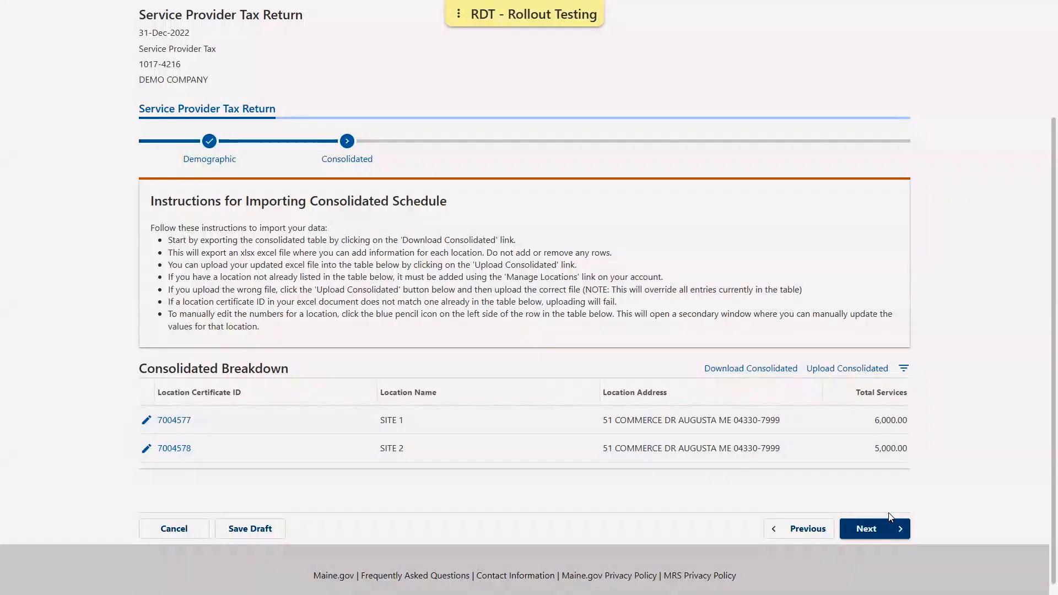
mouse_move(638, 476)
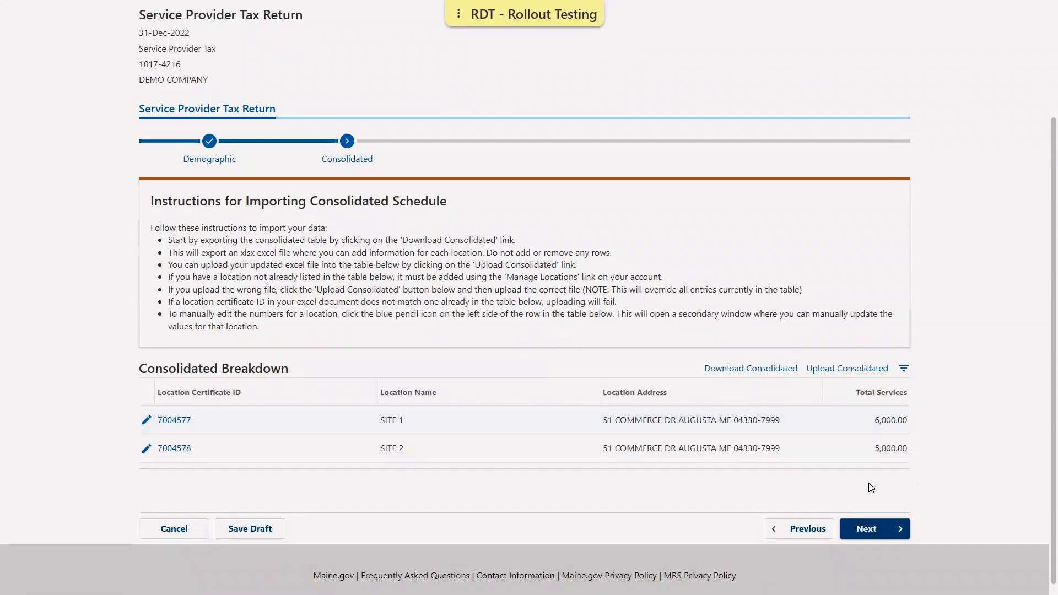
On Breakdown of Services, enter 11,000.00 Gross Services and review the Exempt Services help.
click(873, 527)
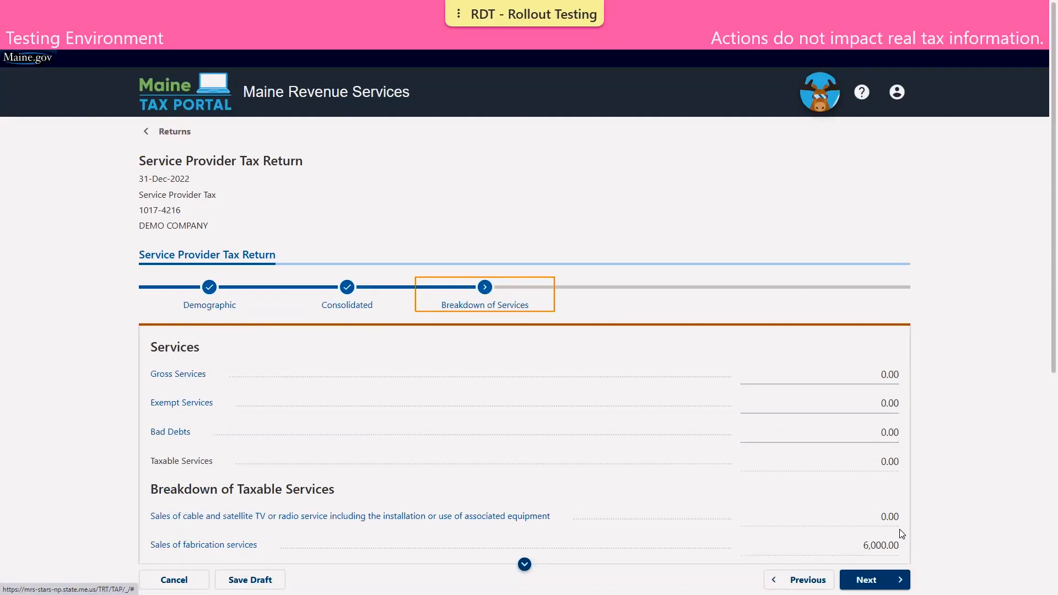
mouse_move(647, 191)
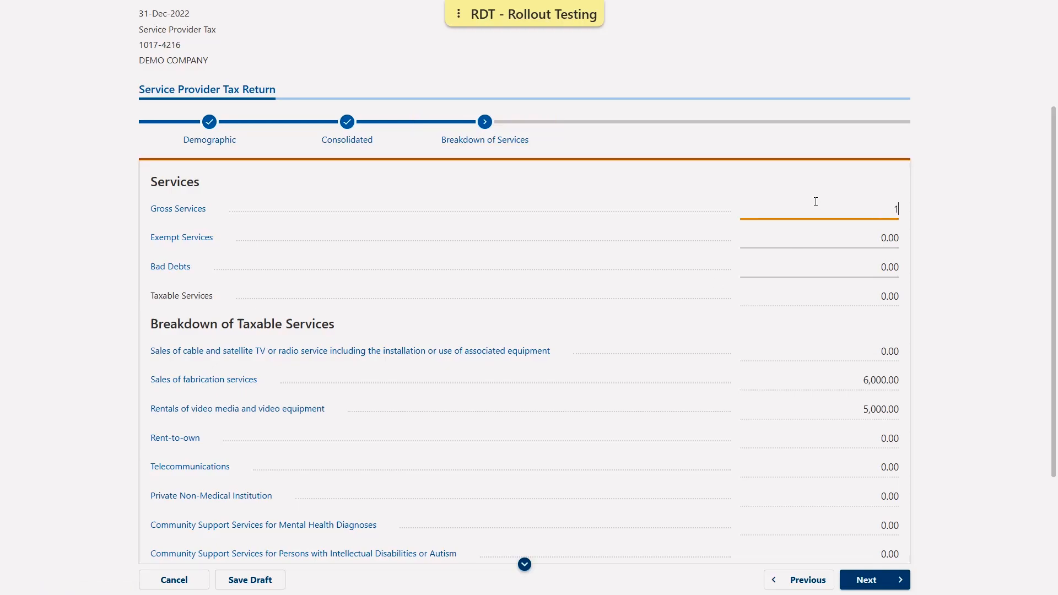
text(1000)
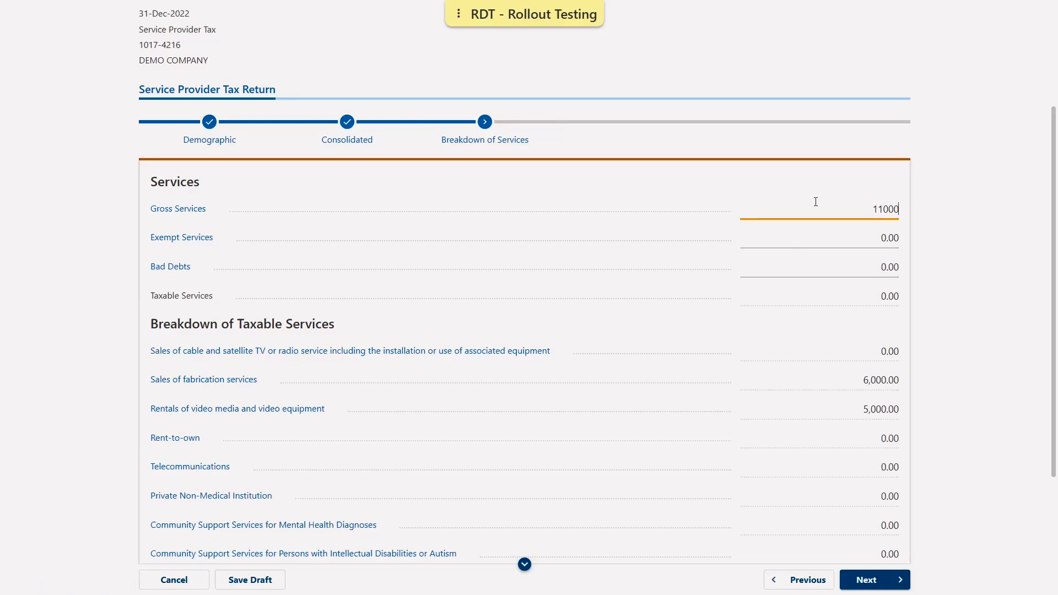
mouse_move(217, 268)
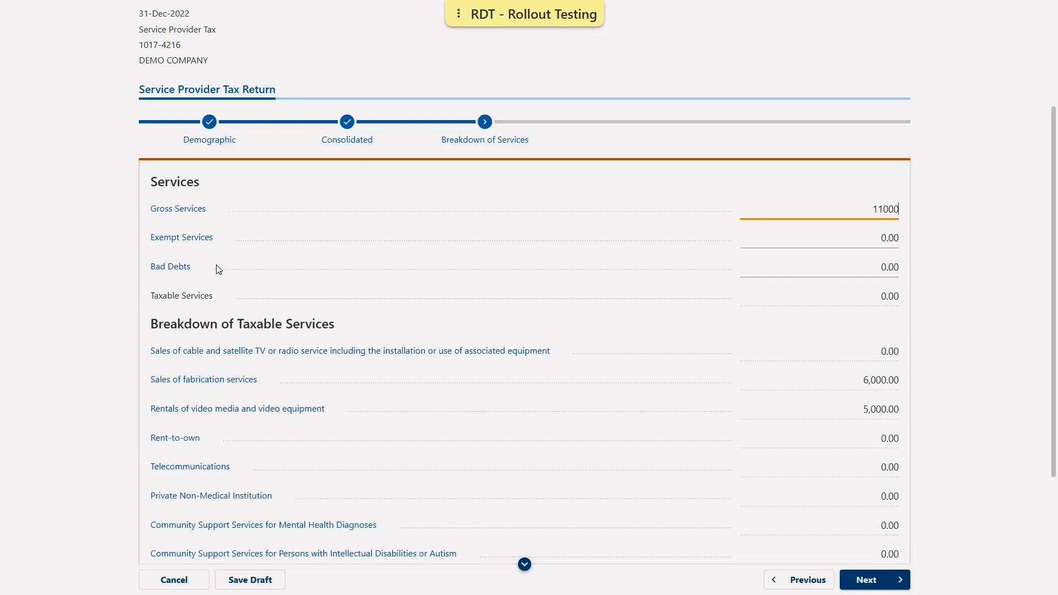
mouse_move(247, 254)
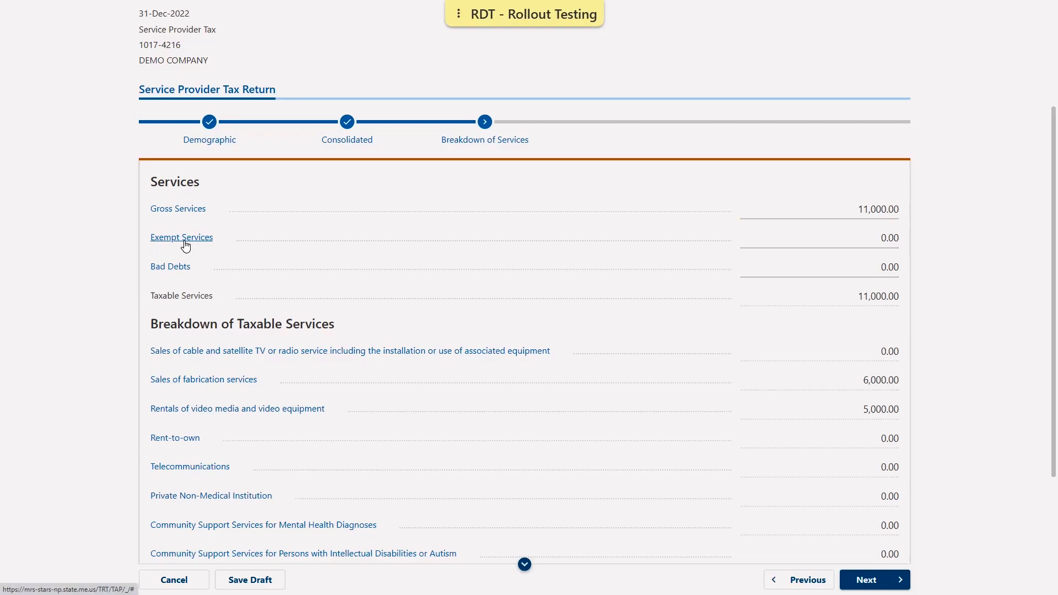
click(181, 237)
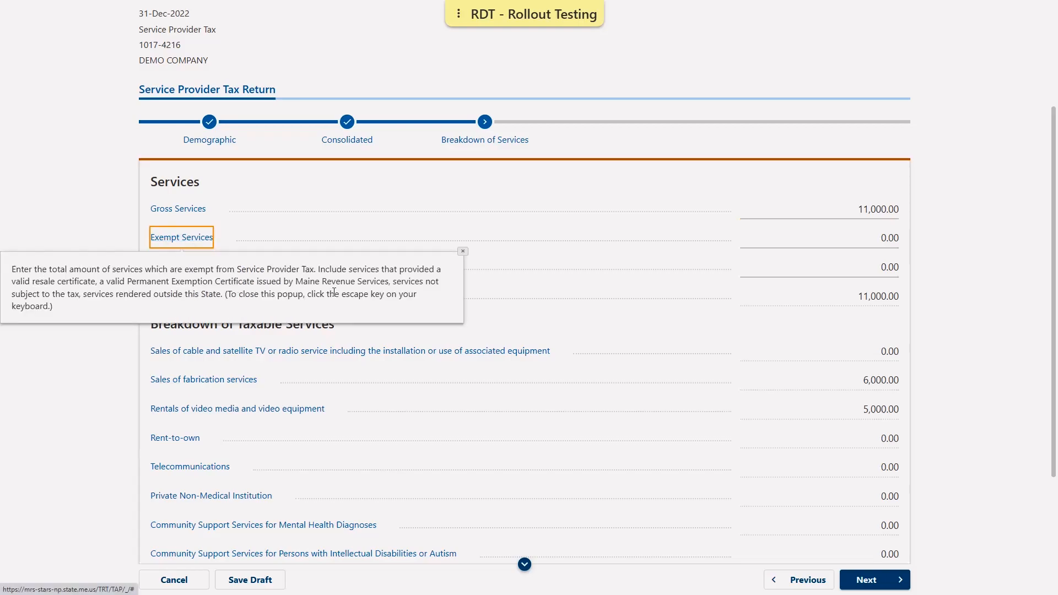
mouse_move(594, 321)
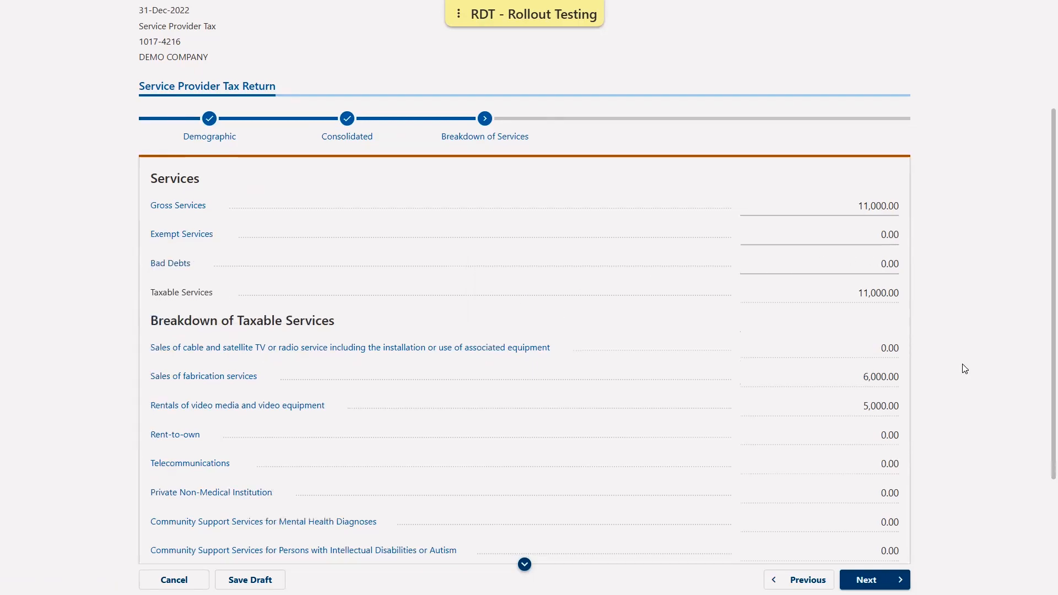
scroll(down, 3)
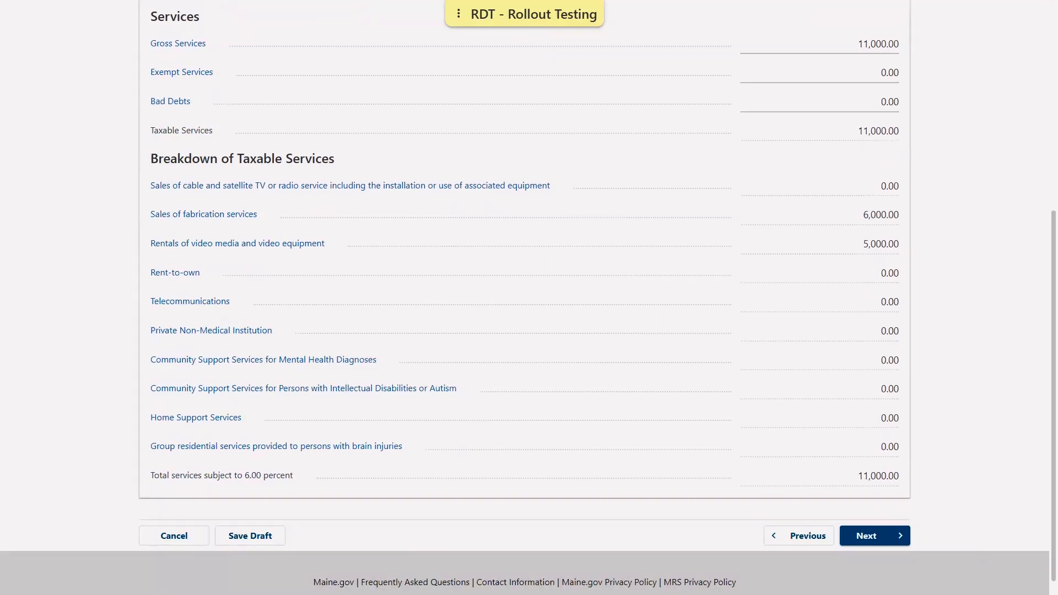
mouse_move(875, 535)
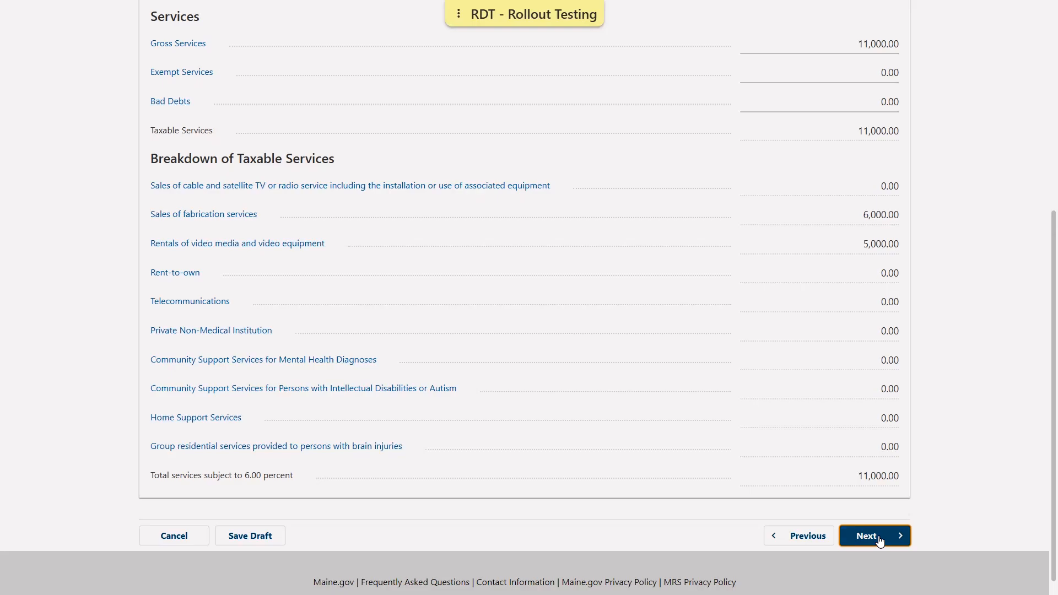
Review the Totals step's 660.00 tax due and continue to Documentation with no attachments.
click(874, 535)
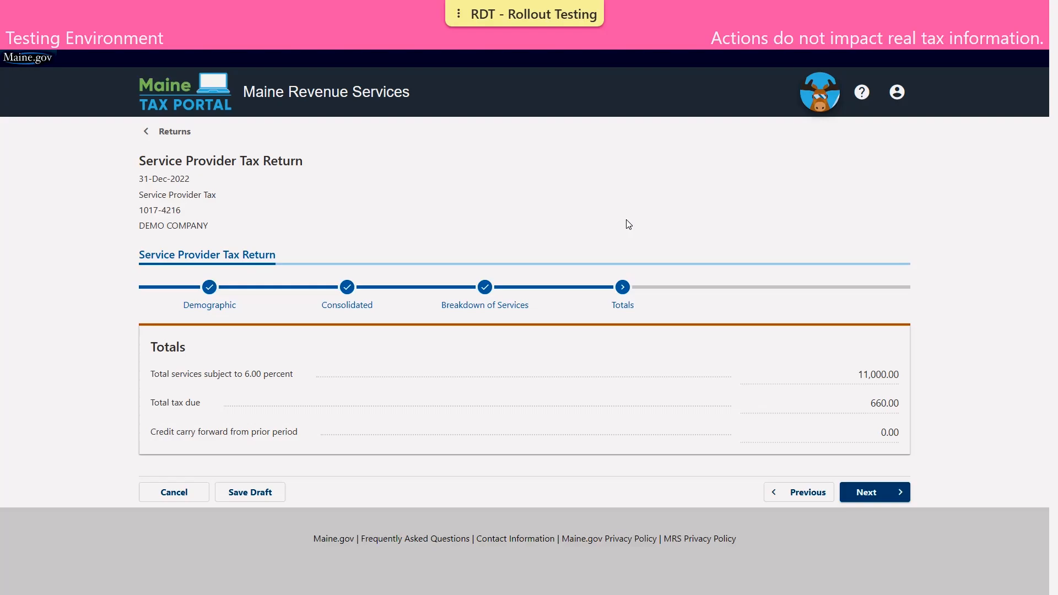
mouse_move(833, 469)
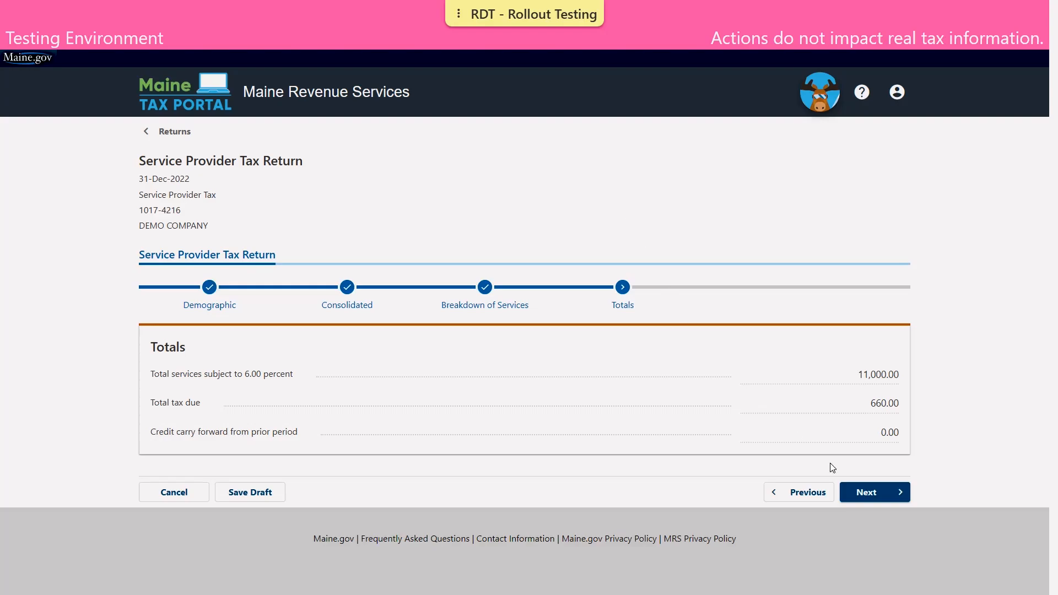
click(873, 491)
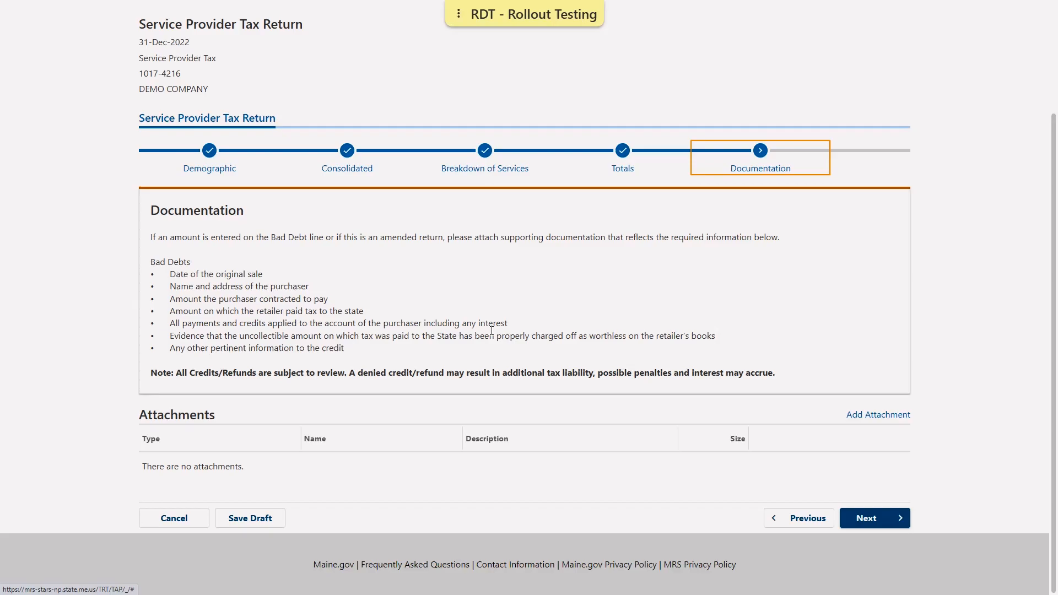
mouse_move(509, 415)
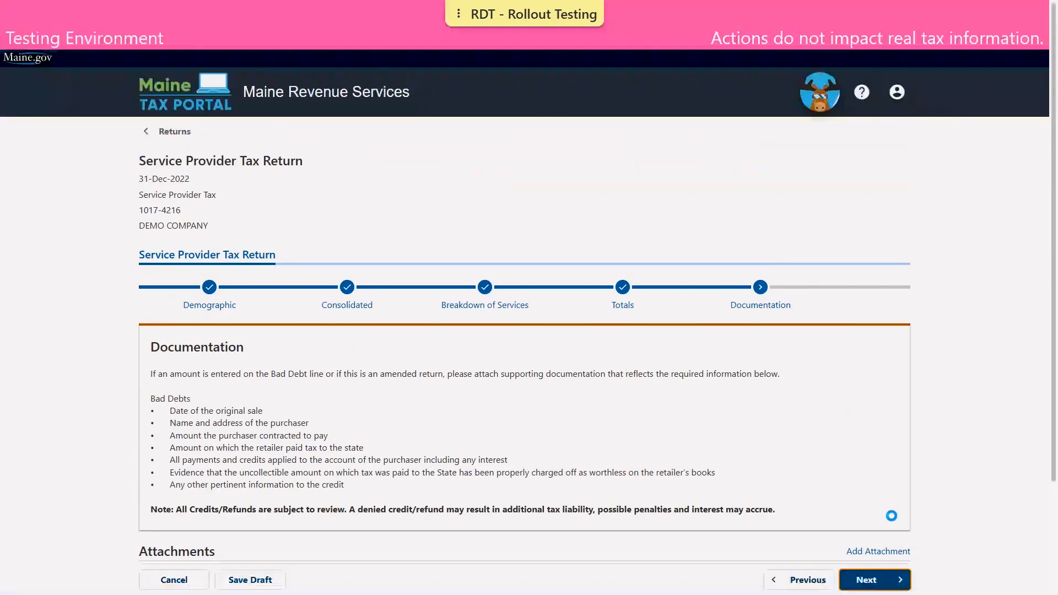
Reach Balance Due and answer Yes to paying the 660.00 balance now.
click(873, 580)
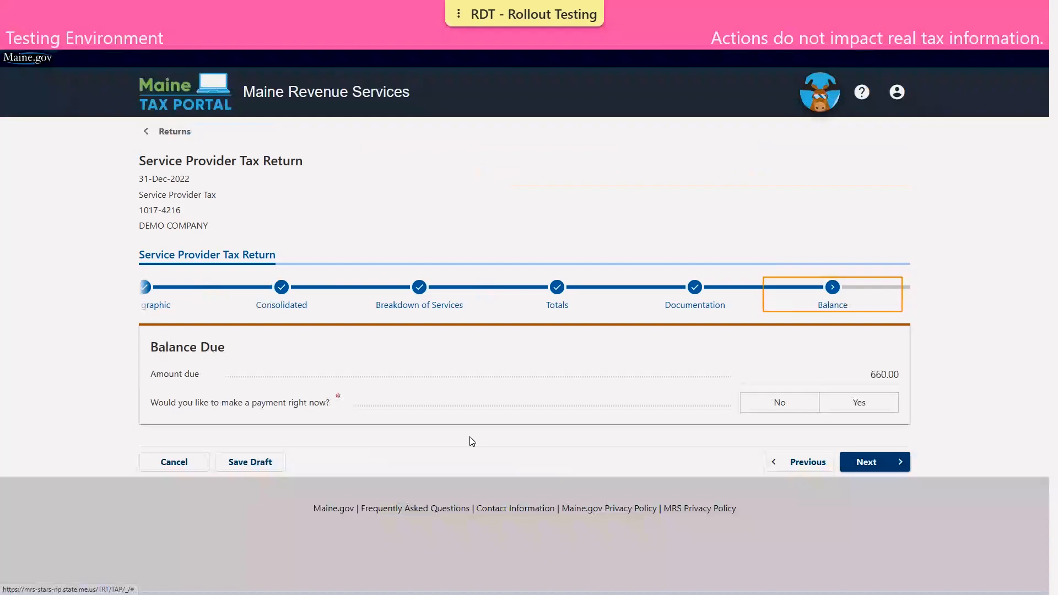
mouse_move(596, 432)
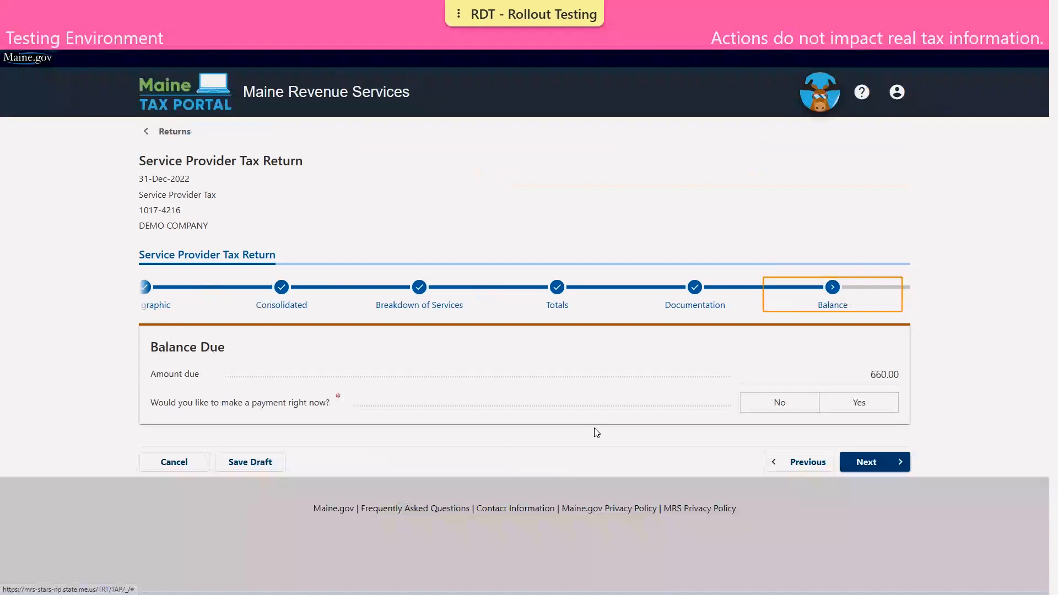
mouse_move(819, 433)
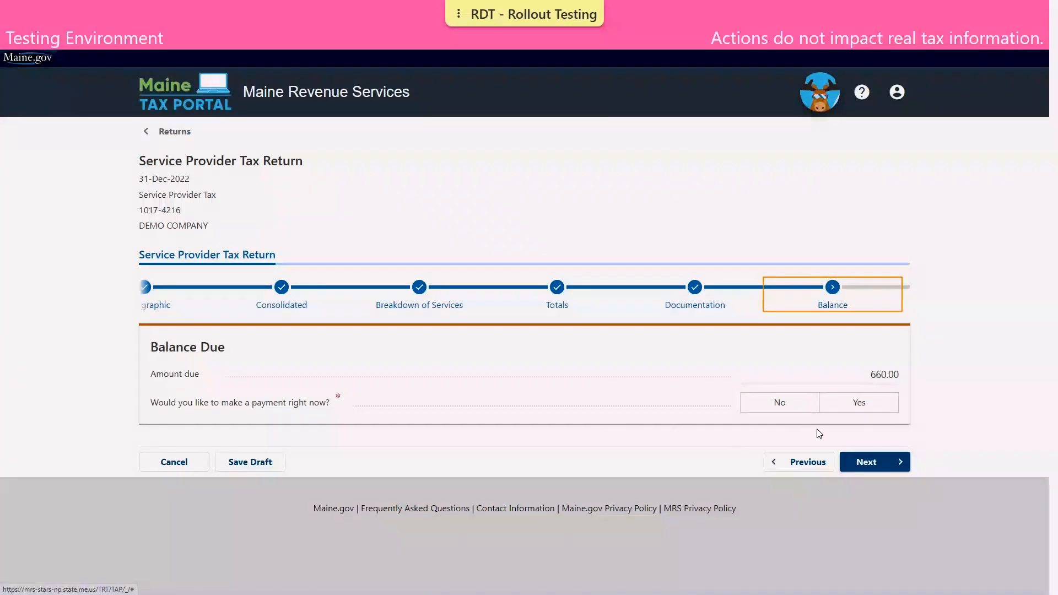
click(859, 403)
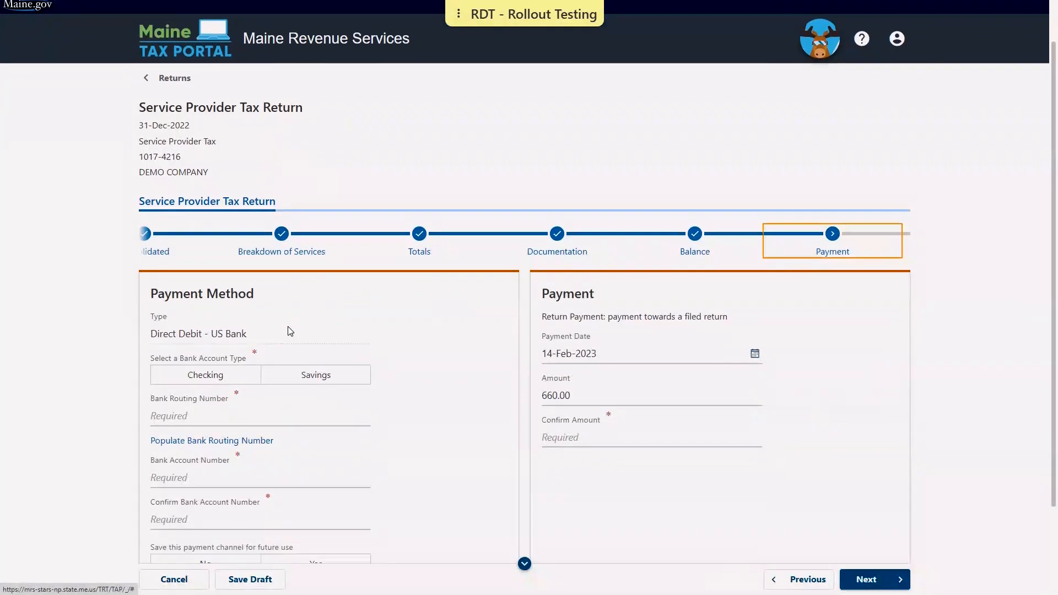
Choose a checking account and enter the bank account number with its confirmation.
scroll(down, 3)
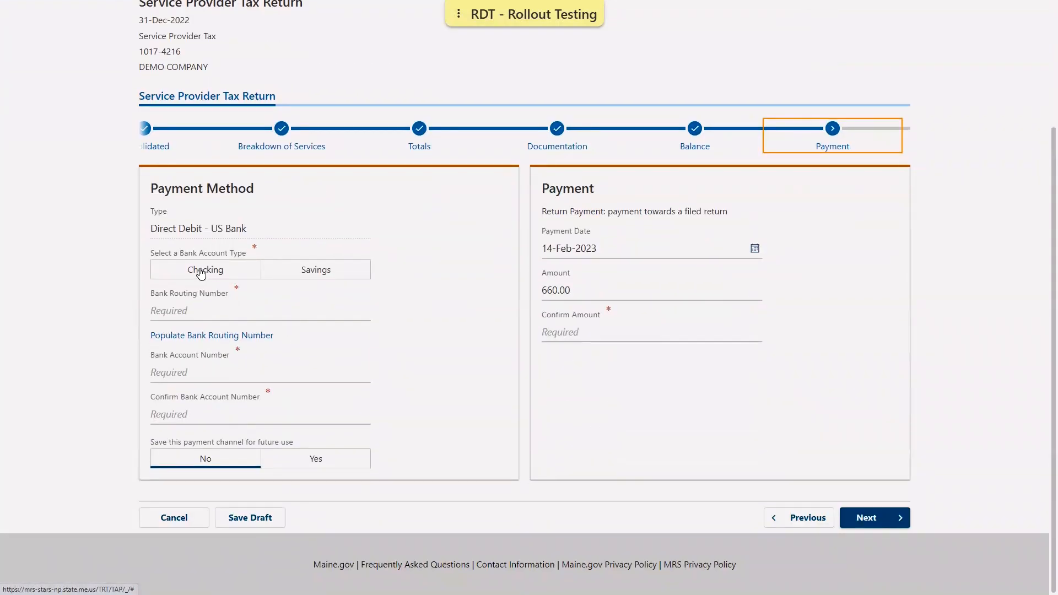
click(205, 269)
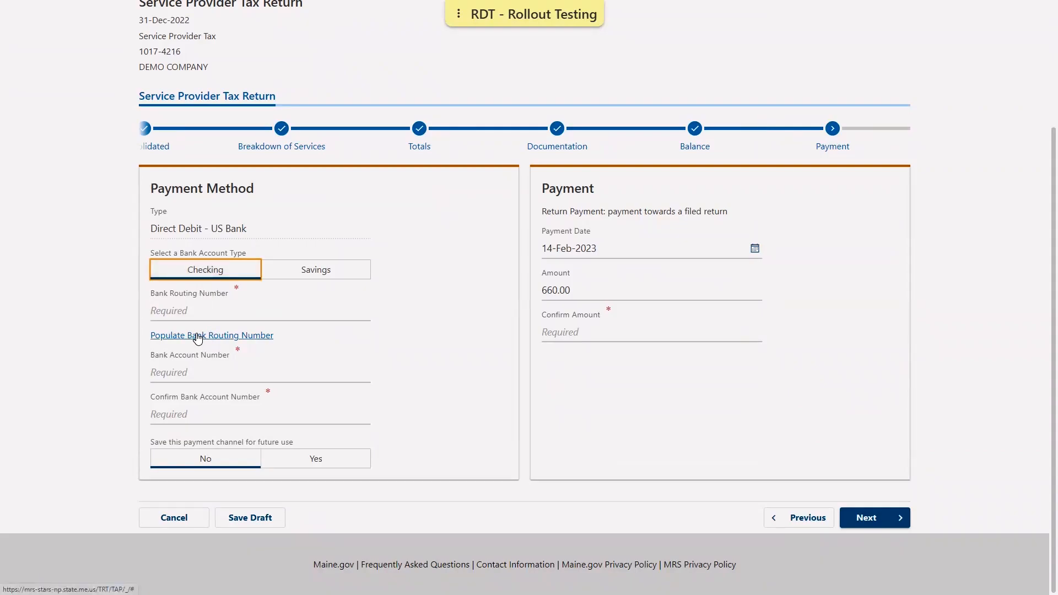
click(212, 335)
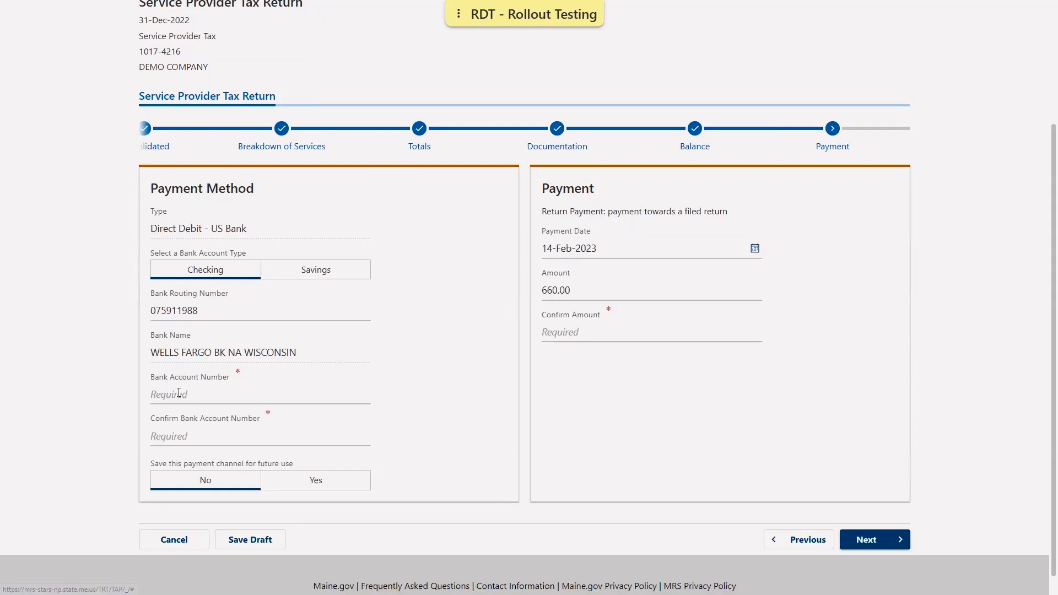
text(1)
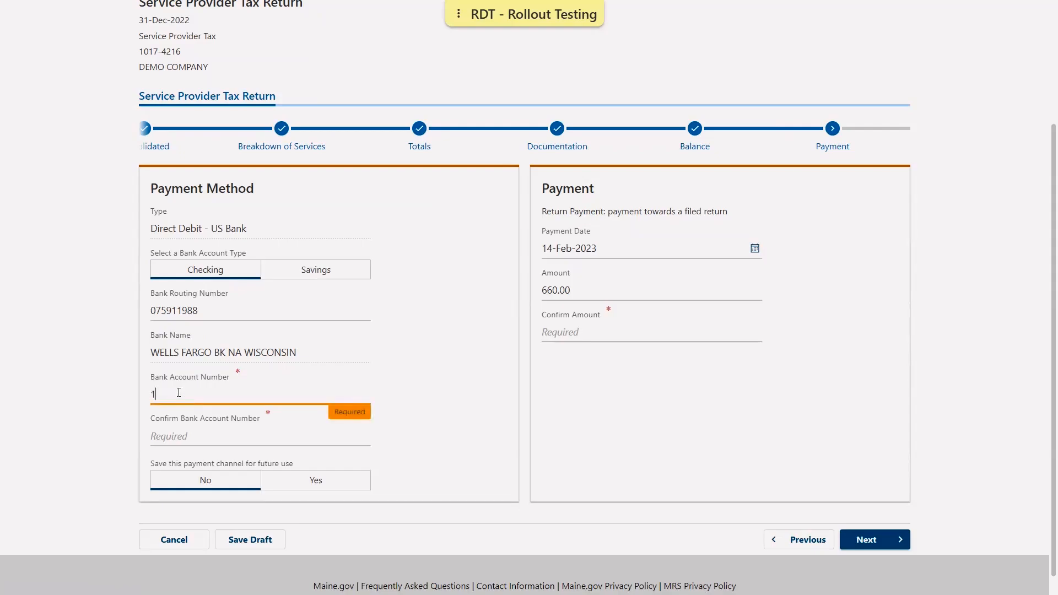
click(260, 435)
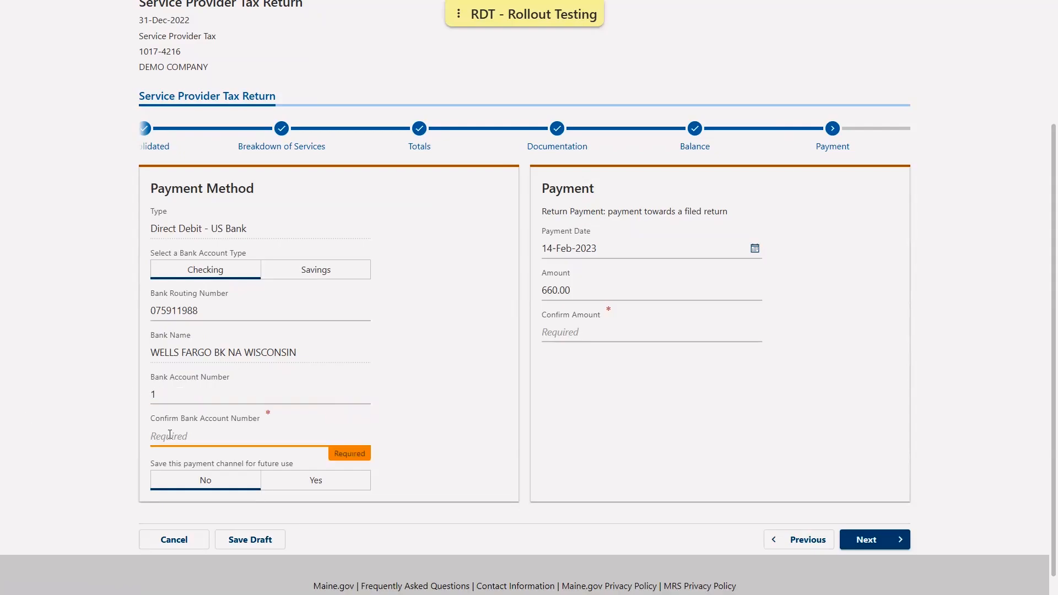
text(1)
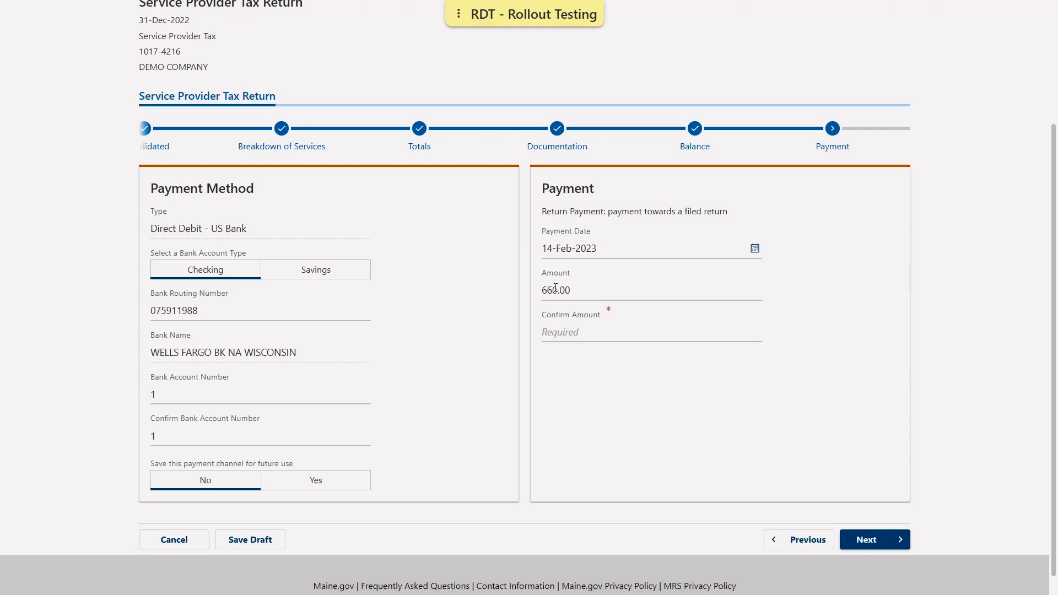
mouse_move(635, 302)
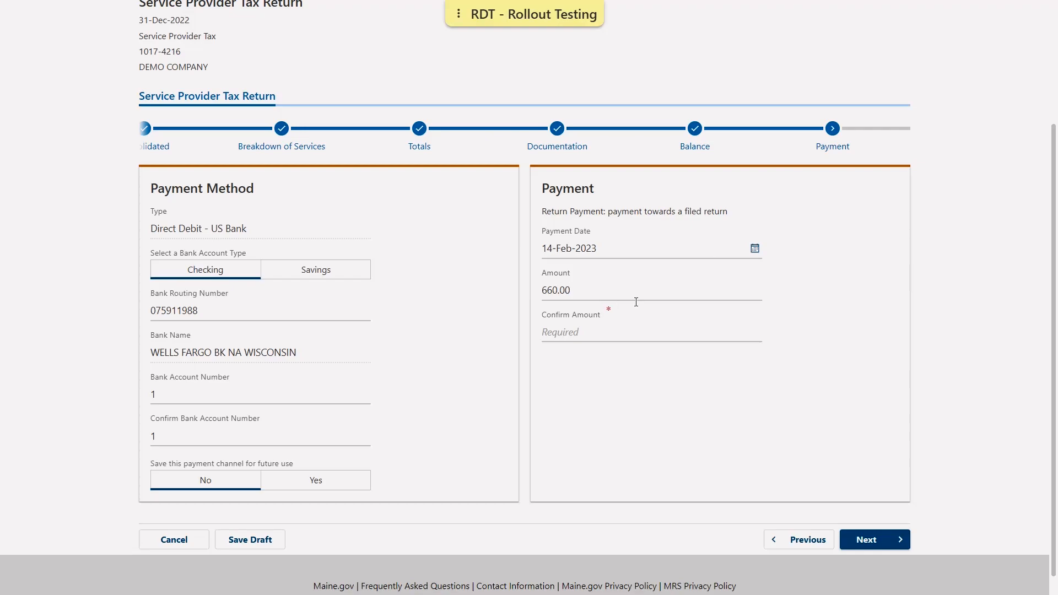
Confirm the 660.00 direct debit payment amount and continue.
triple_click(555, 290)
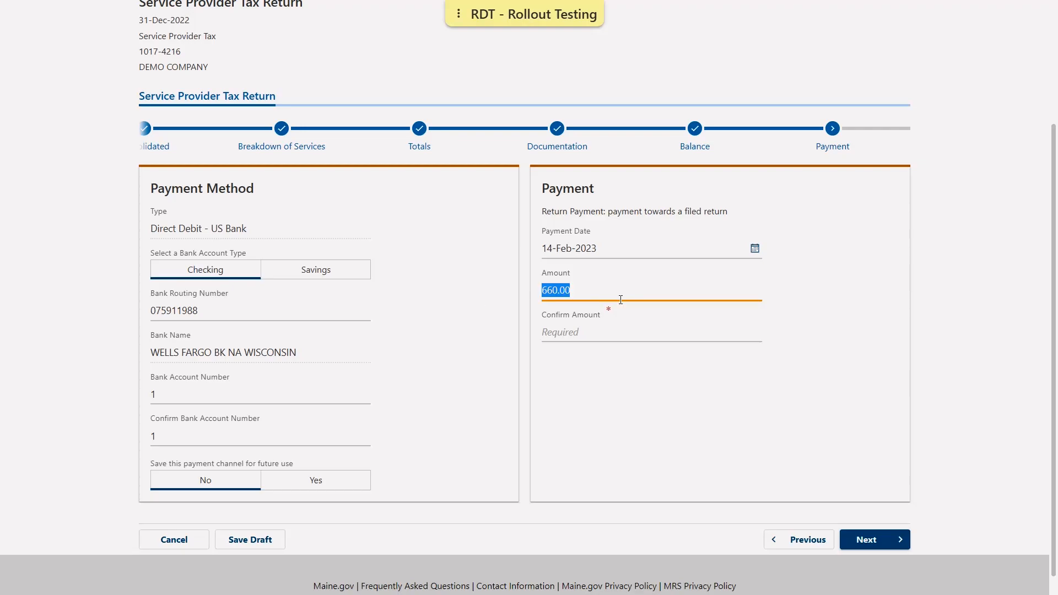
mouse_move(580, 319)
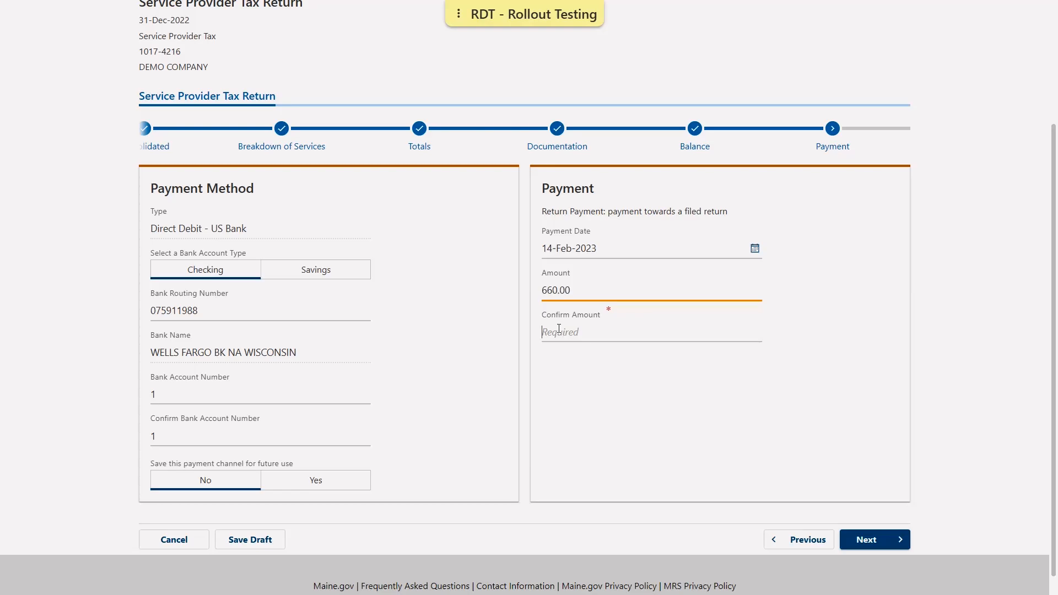
text(660)
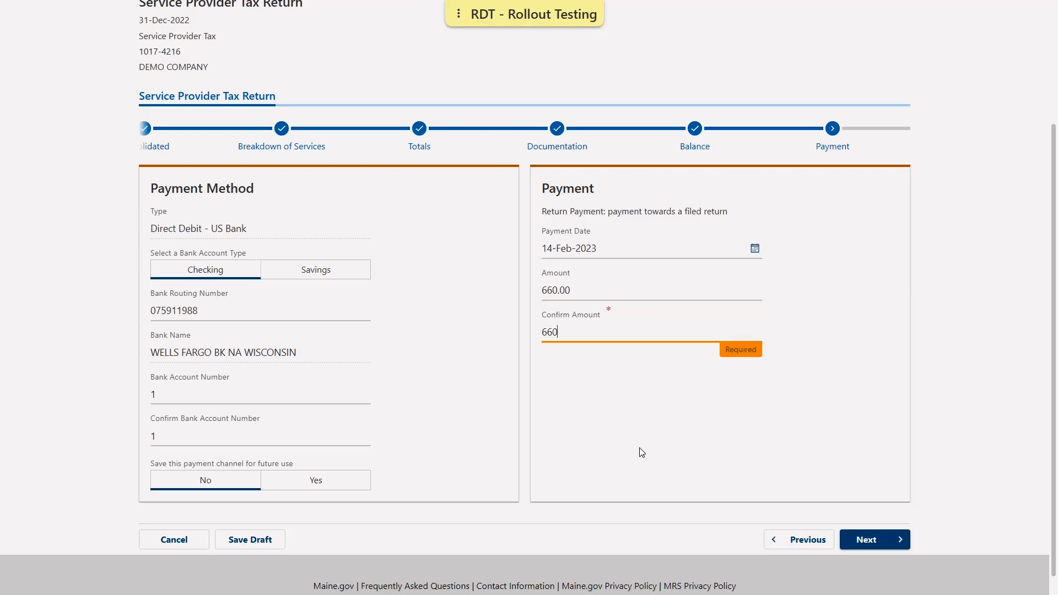
click(874, 539)
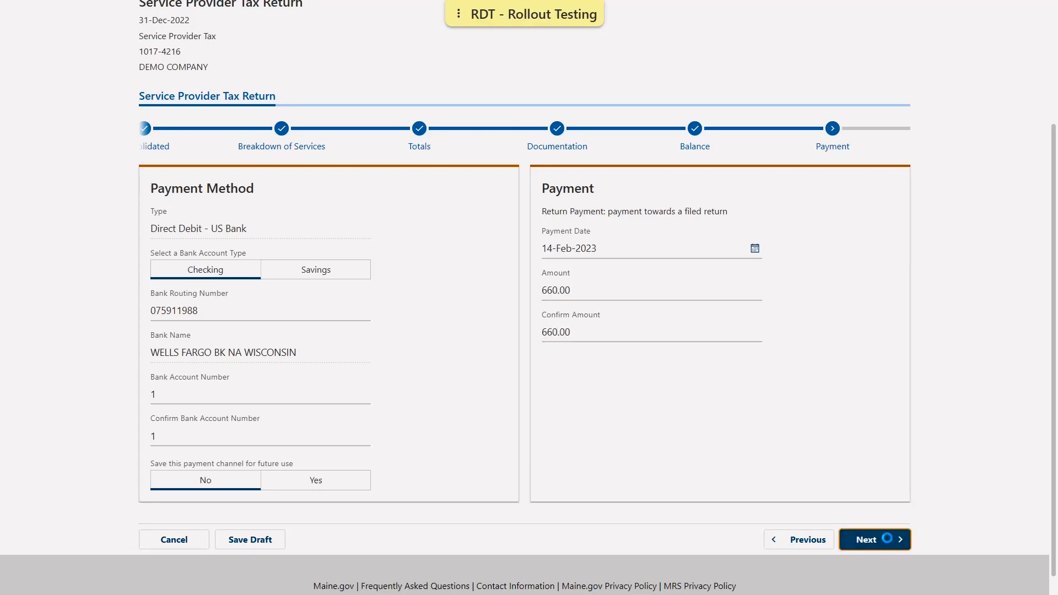
Review the Summary step's tax calculation: 11,000.00 services, 660.00 tax due and paid.
click(874, 538)
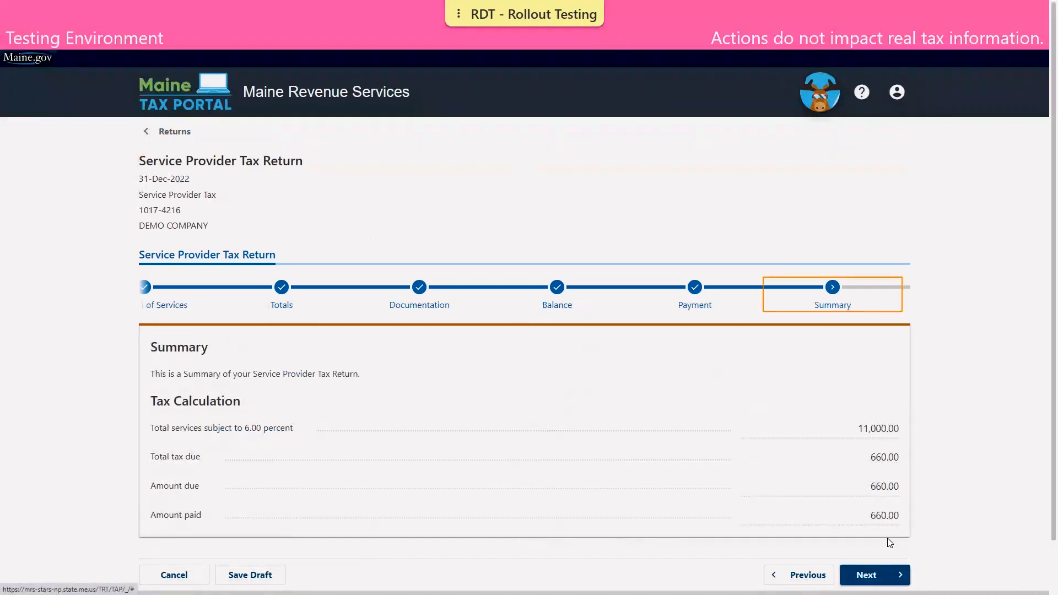
mouse_move(929, 321)
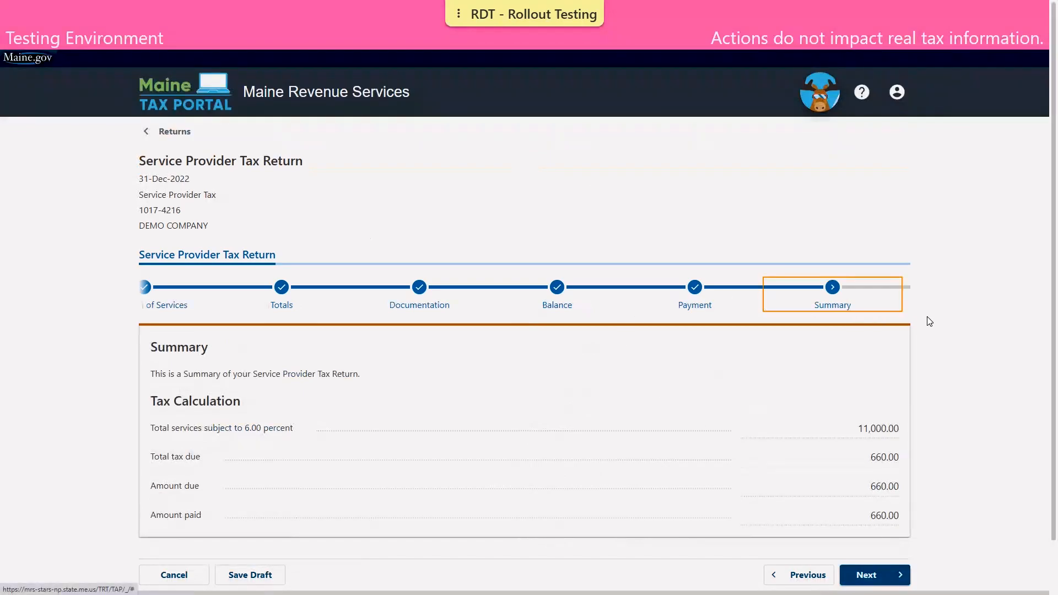
scroll(down, 3)
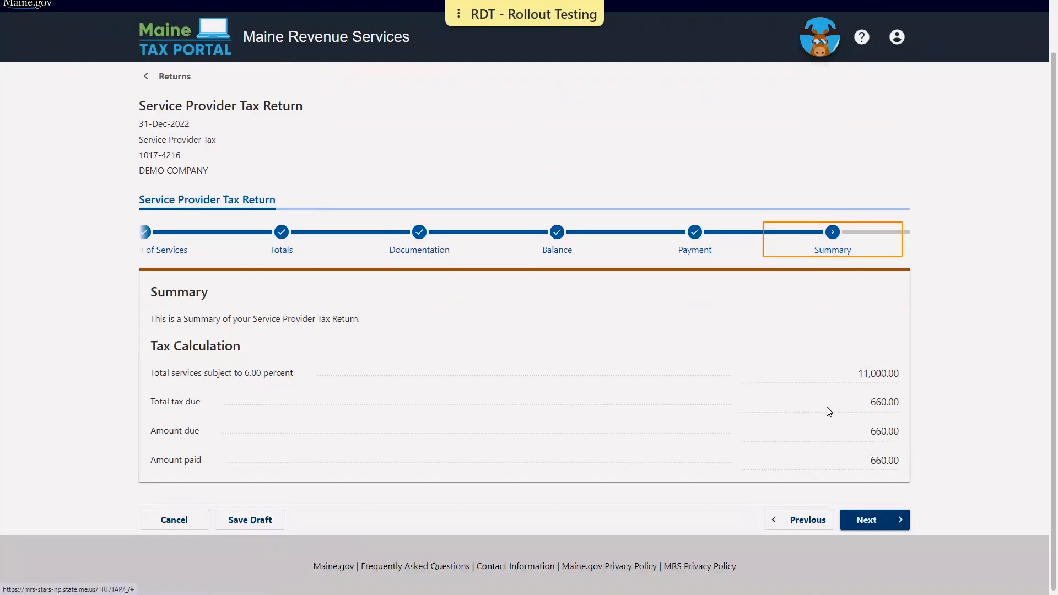
mouse_move(798, 527)
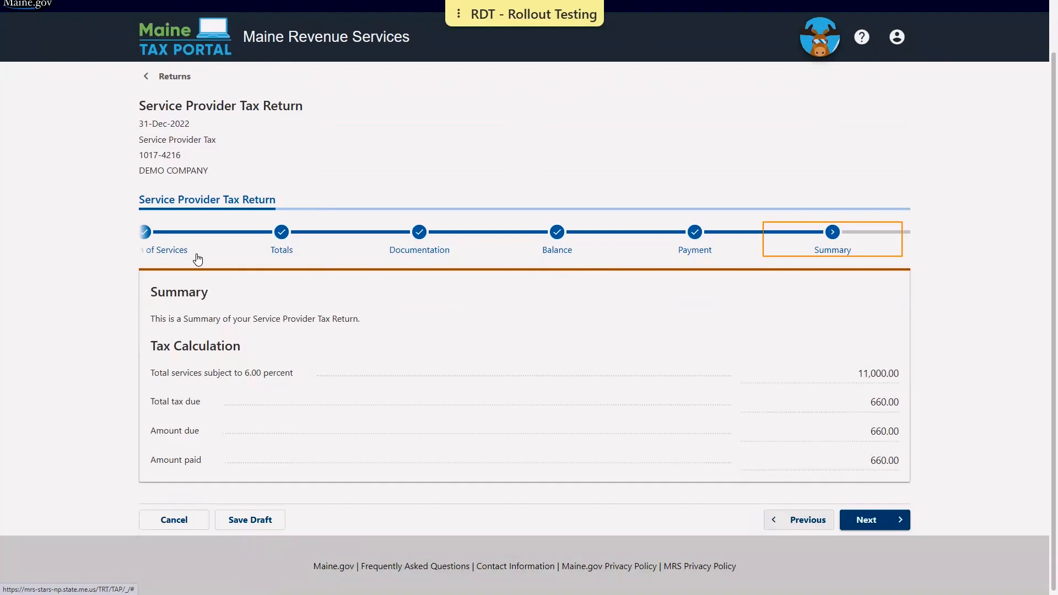
mouse_move(723, 257)
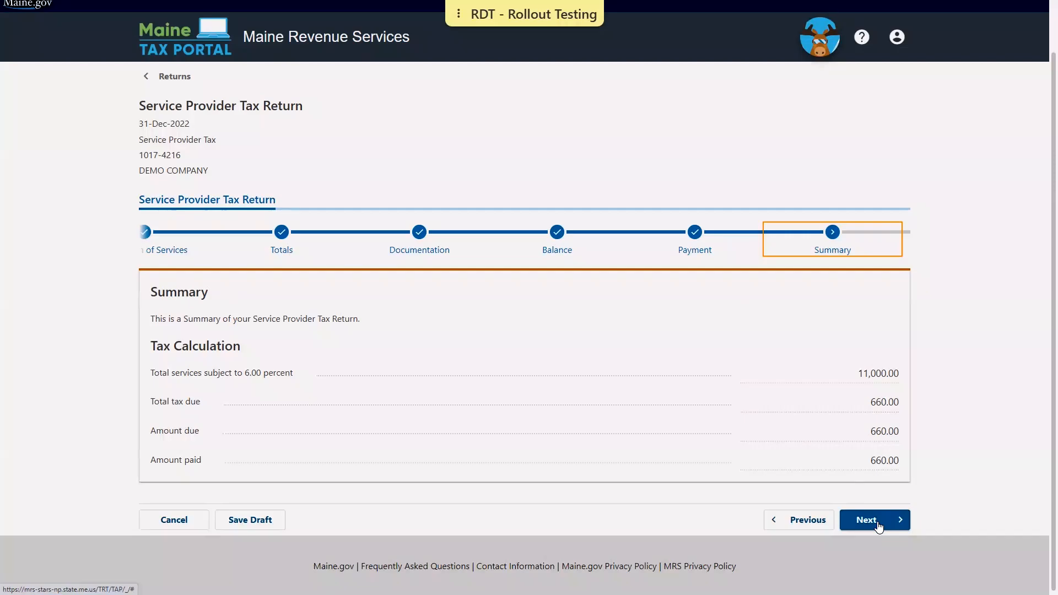
Tick the declaration, sign as JOHN TAXPAYER in both name fields, and submit the return.
click(874, 519)
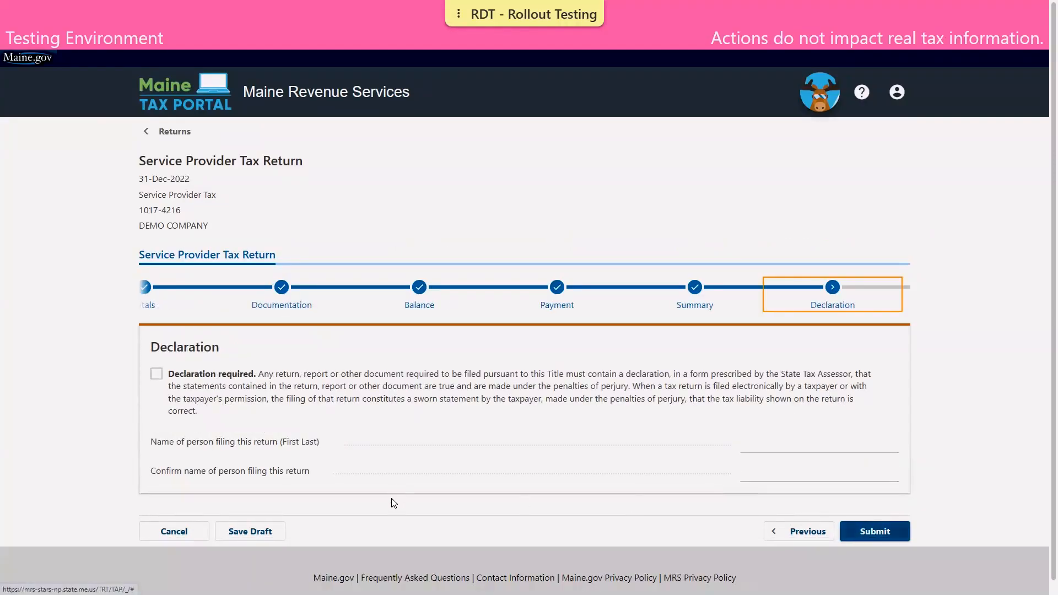
mouse_move(269, 489)
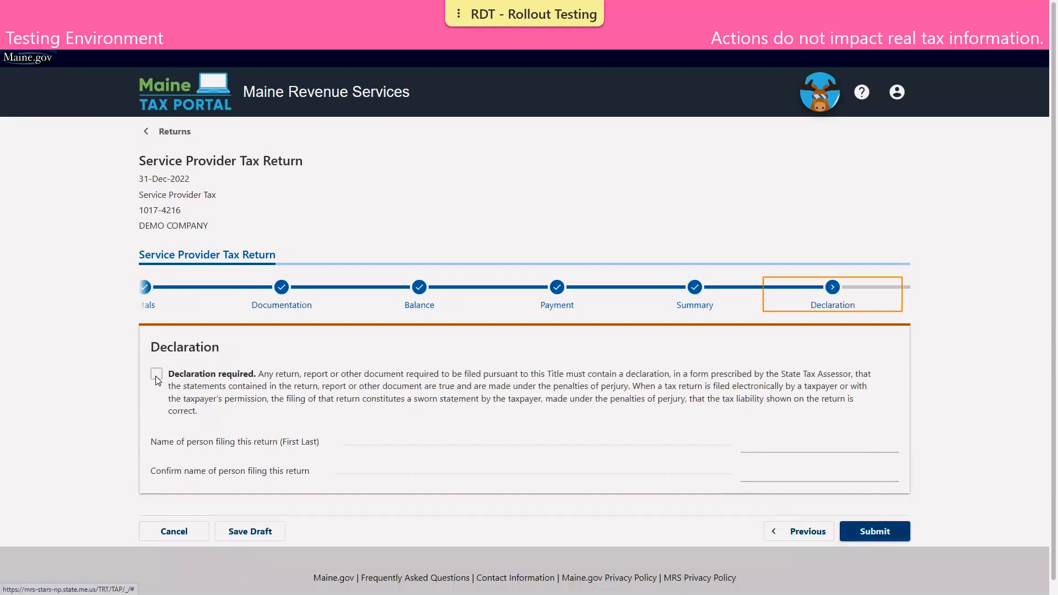
click(156, 374)
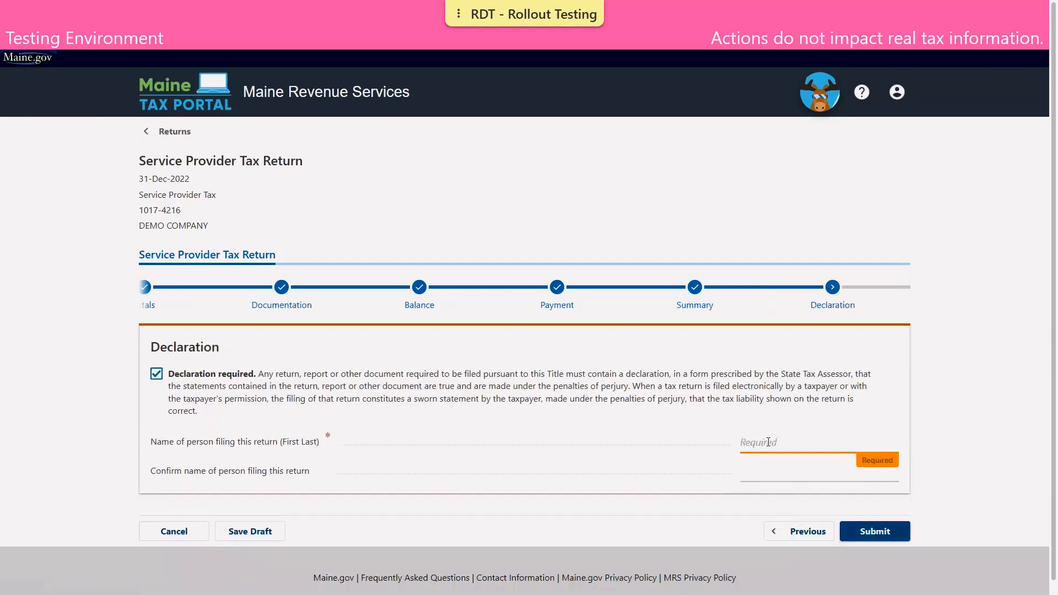
text(JOHN)
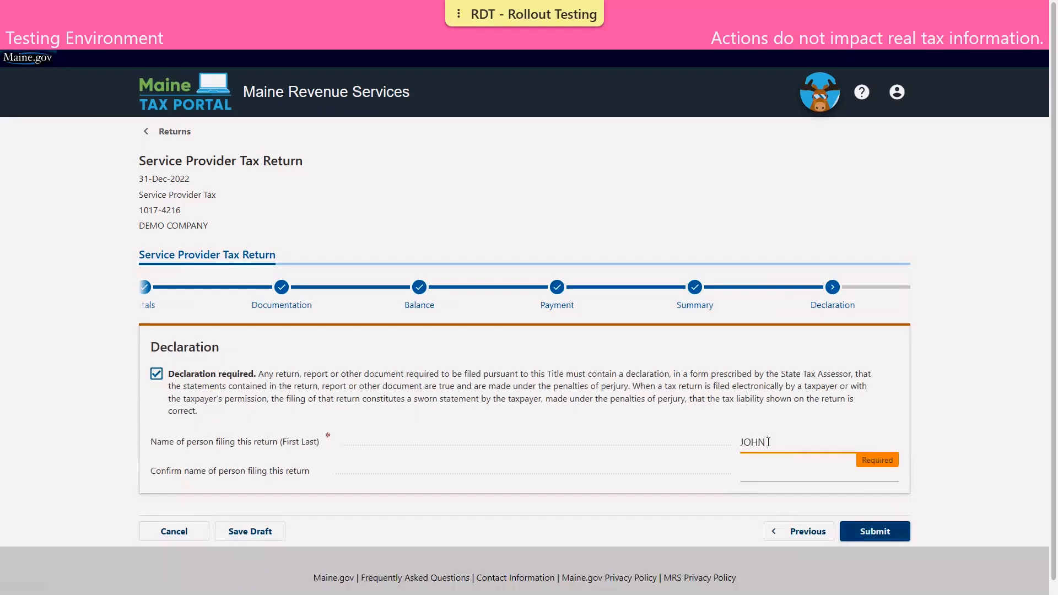
text(TAXPAYER)
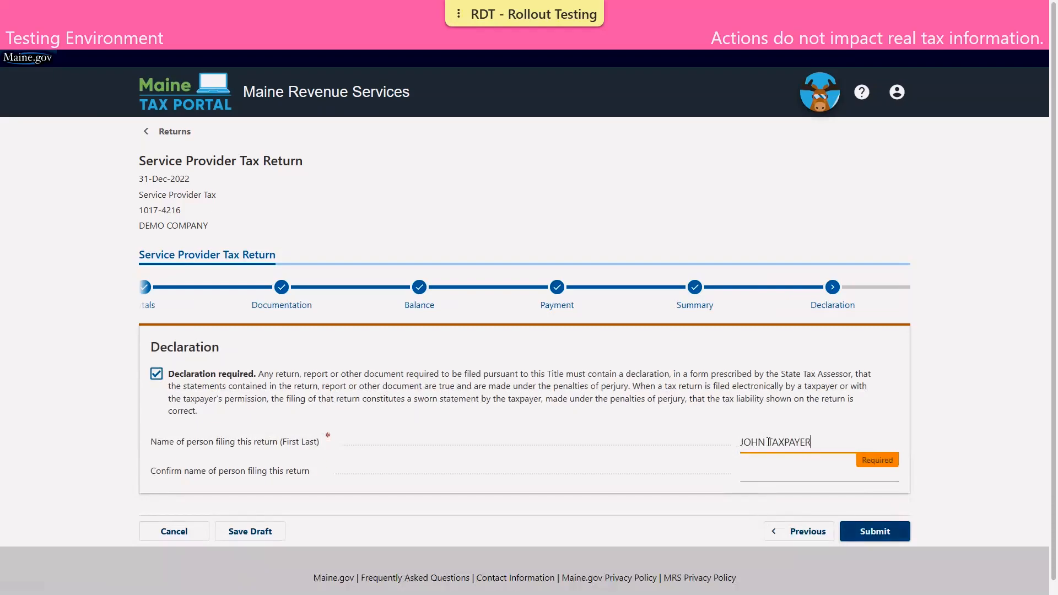
text(JOHN TAXPAYER)
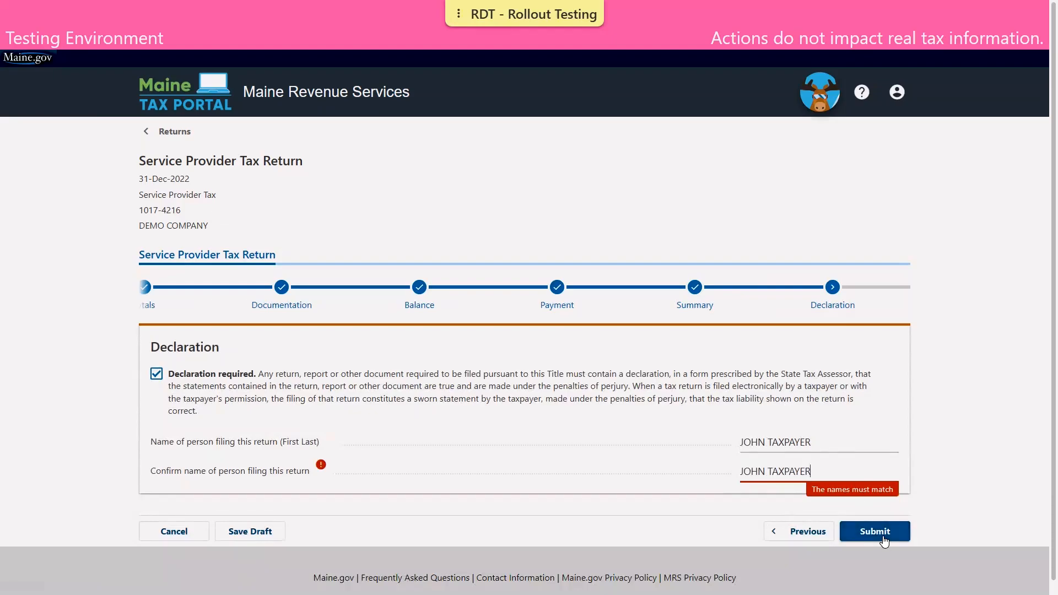
click(874, 532)
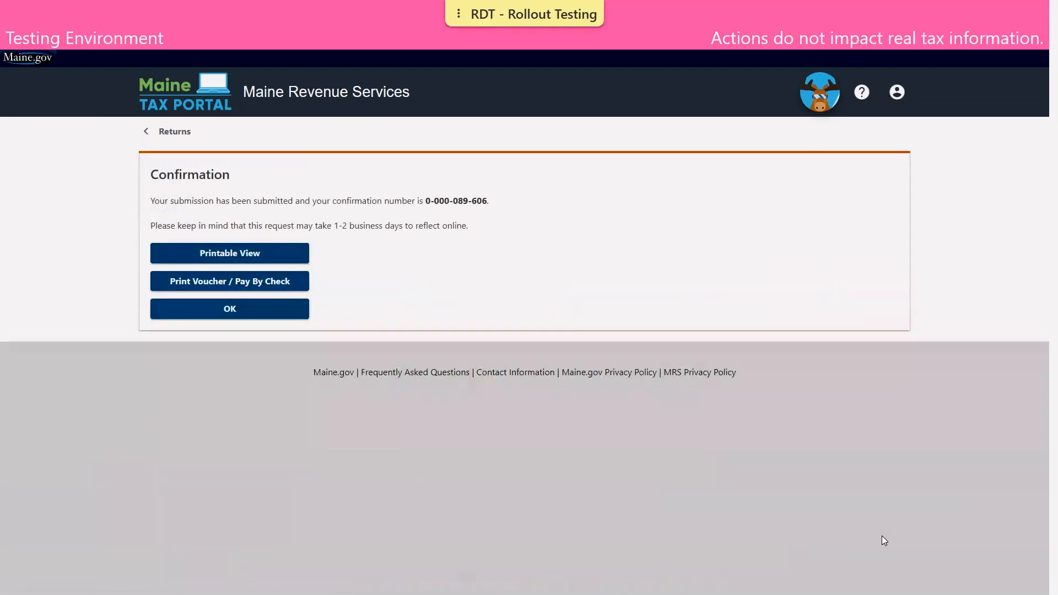
mouse_move(241, 370)
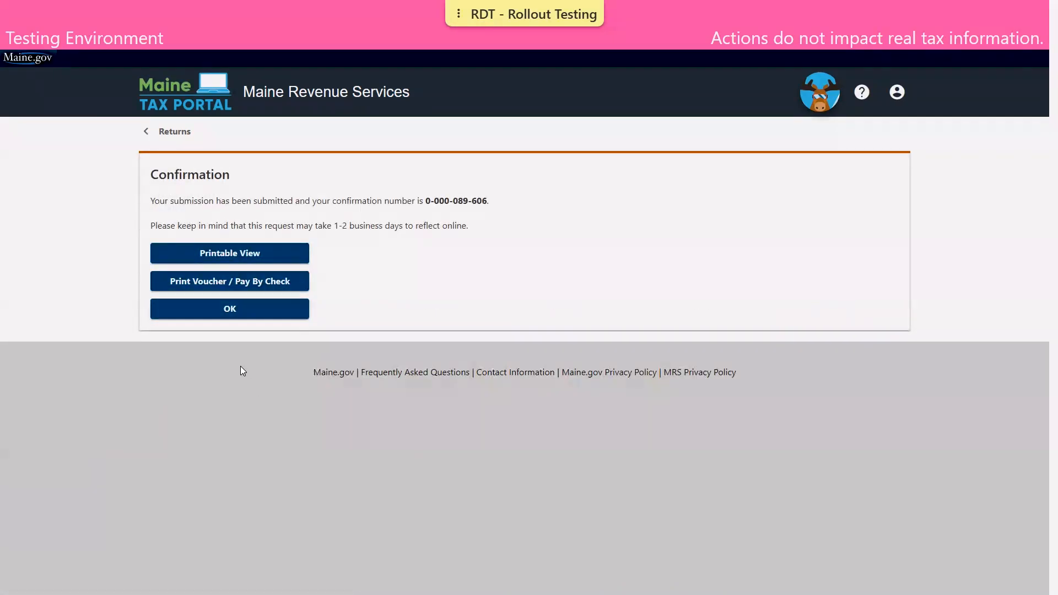